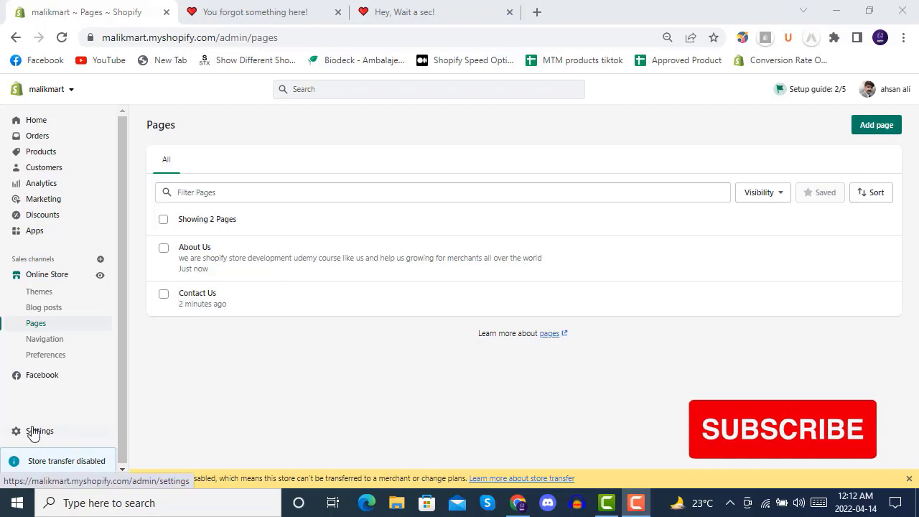
- Go to Settings > Policies and scroll to the filled-in refund policy
{"action": "left_click", "coordinate": [39, 430]}
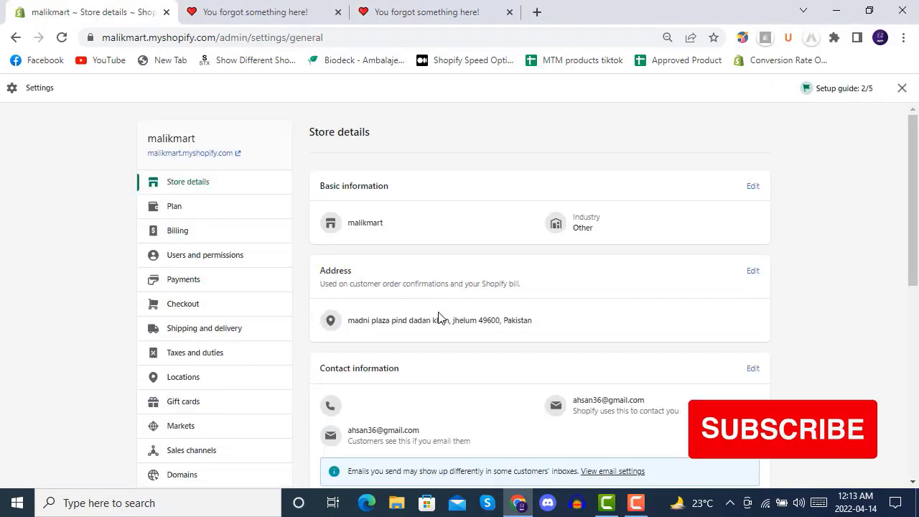
{"action": "scroll", "scroll_direction": "down", "scroll_amount": 3}
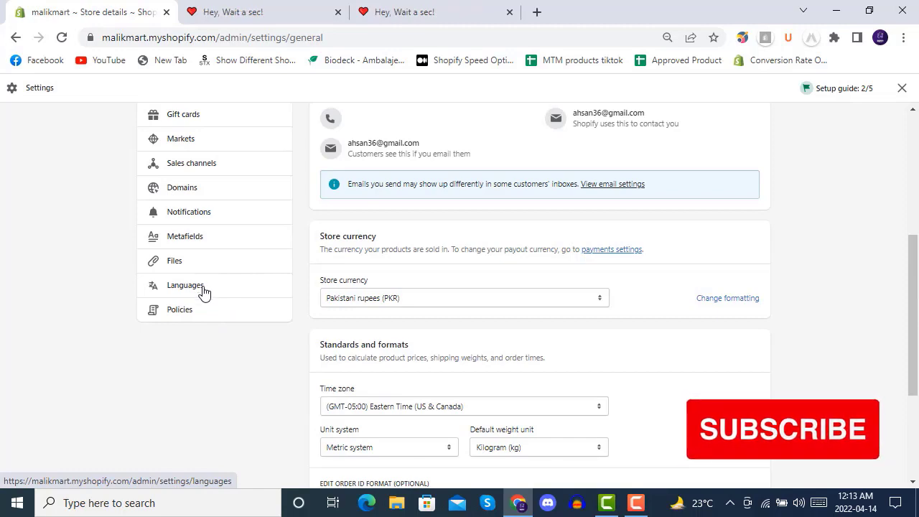
{"action": "left_click", "coordinate": [180, 309]}
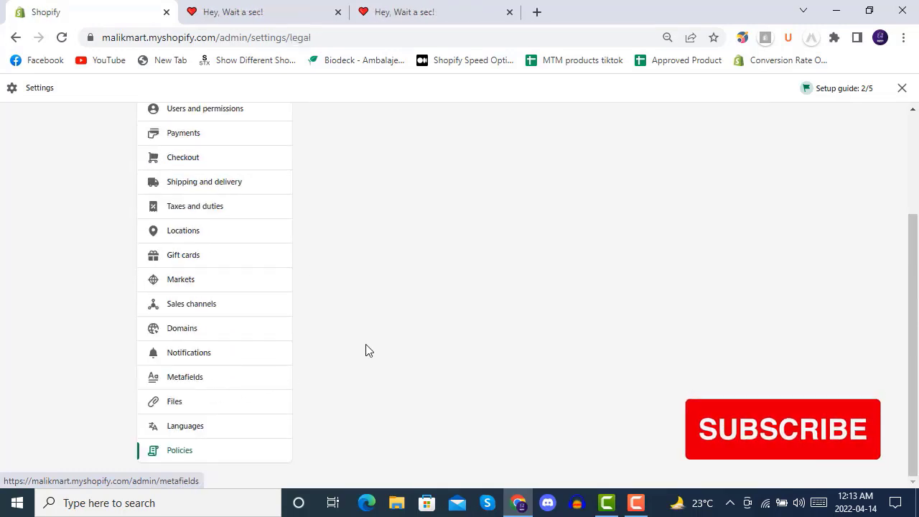
{"action": "left_click", "coordinate": [179, 450]}
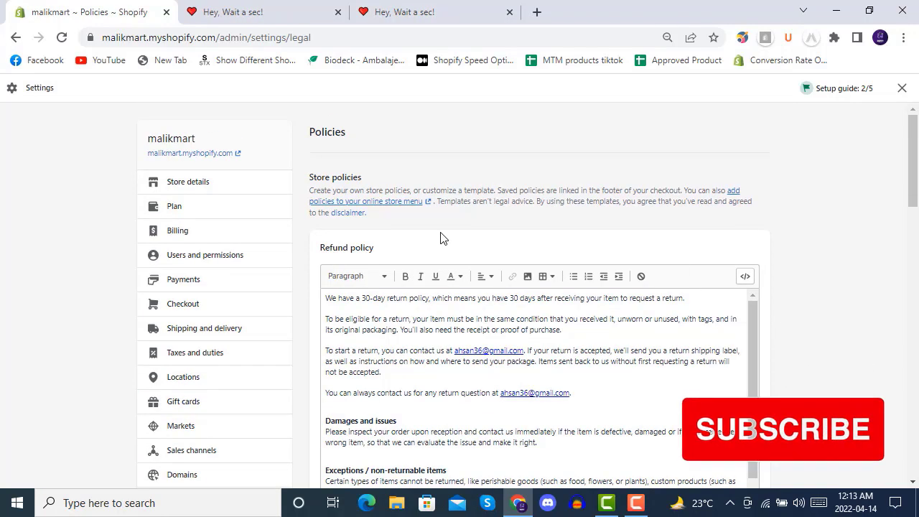
{"action": "scroll", "scroll_direction": "down", "scroll_amount": 3}
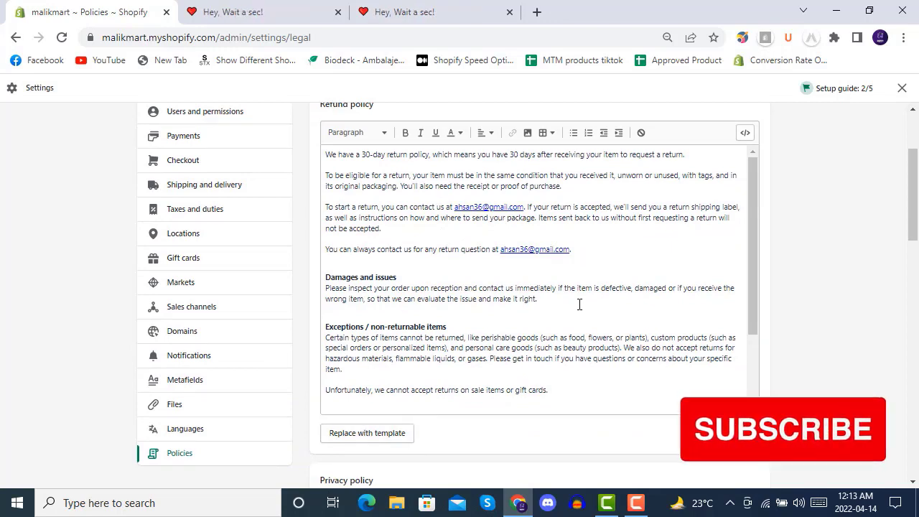
- Select and delete all text in the Refund policy editor, leaving it empty
{"action": "key", "text": "ctrl+a"}
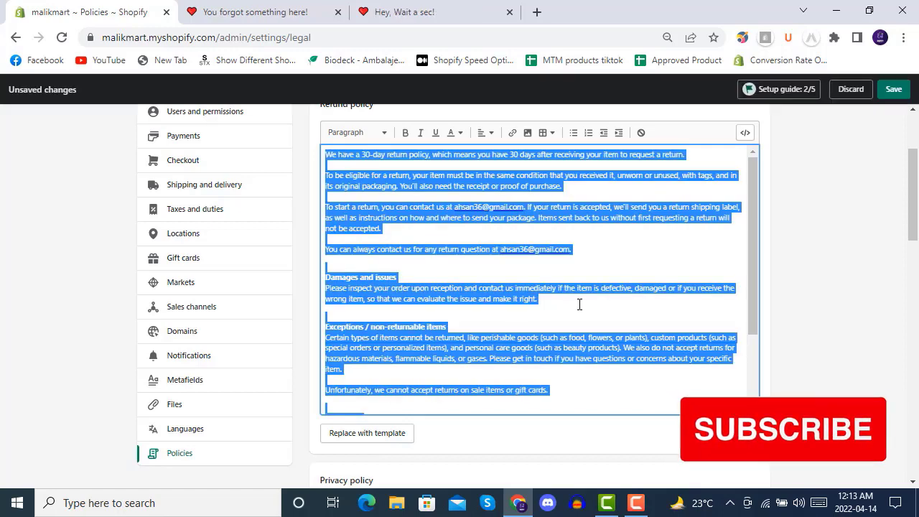
{"action": "key", "text": "Delete"}
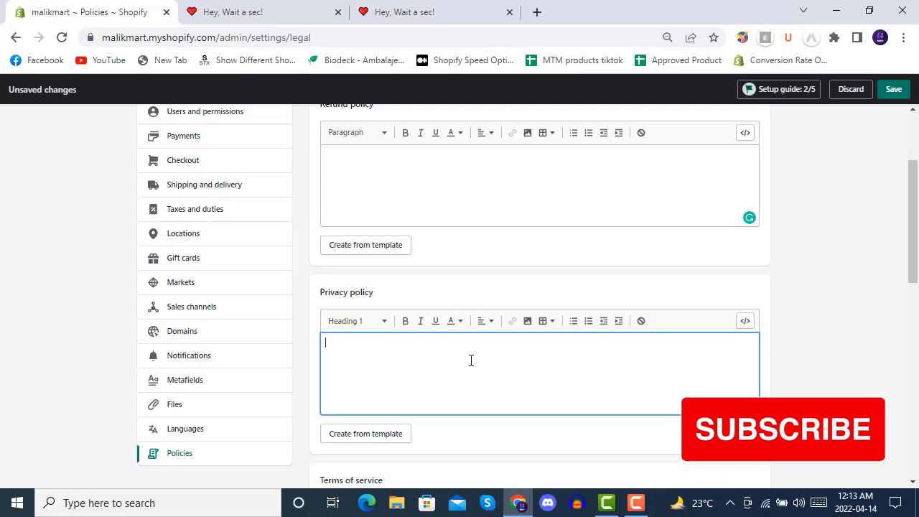
{"action": "scroll", "scroll_direction": "down", "scroll_amount": 3}
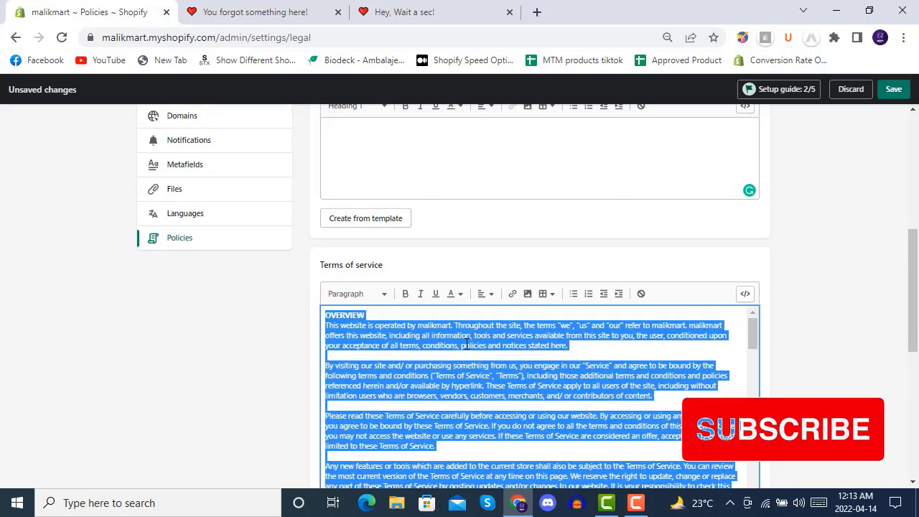
{"action": "scroll", "scroll_direction": "down", "scroll_amount": 3}
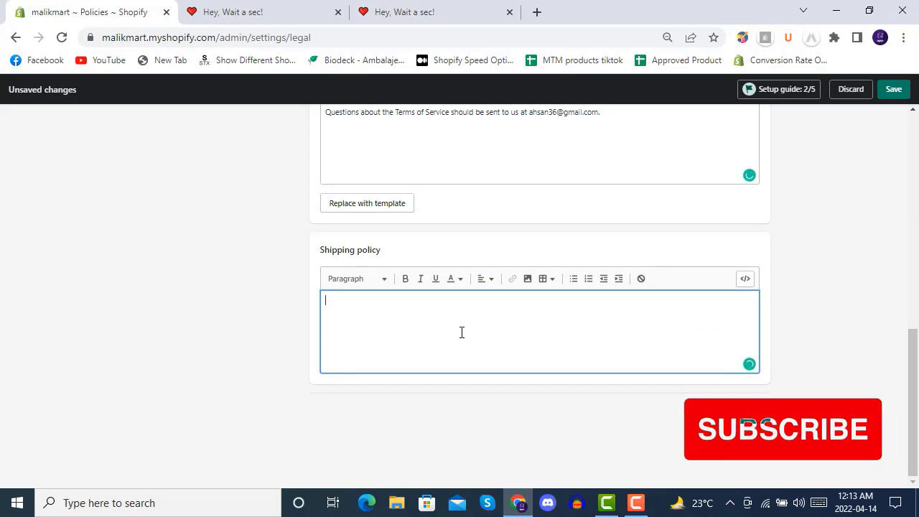
{"action": "scroll", "scroll_direction": "up", "scroll_amount": 3}
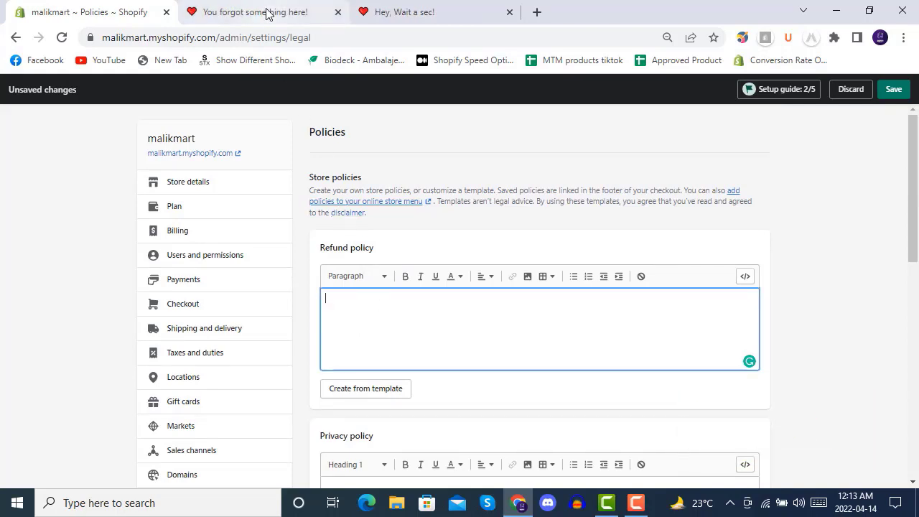
- In the second browser tab, run a Google search and scroll toward Shopify's Free Business Tools result
{"action": "left_click", "coordinate": [245, 12]}
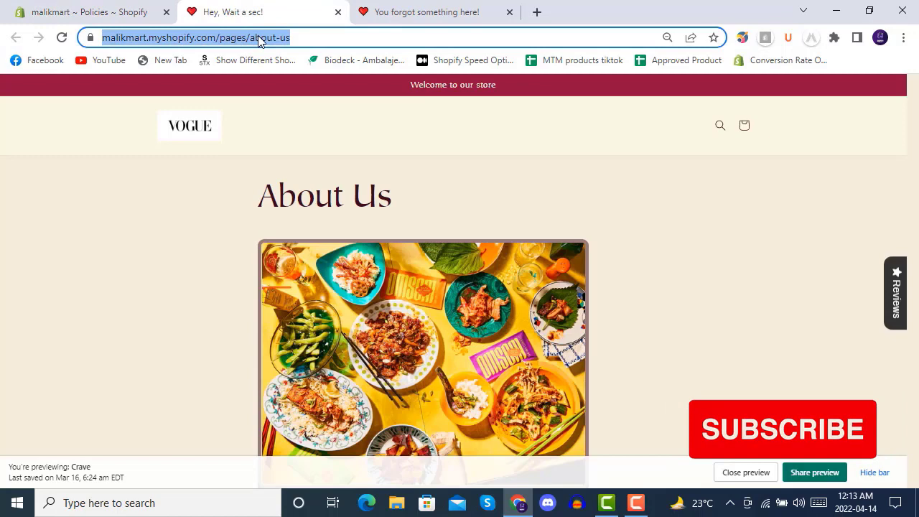
{"action": "type", "text": "shopify popup shipping quiz script"}
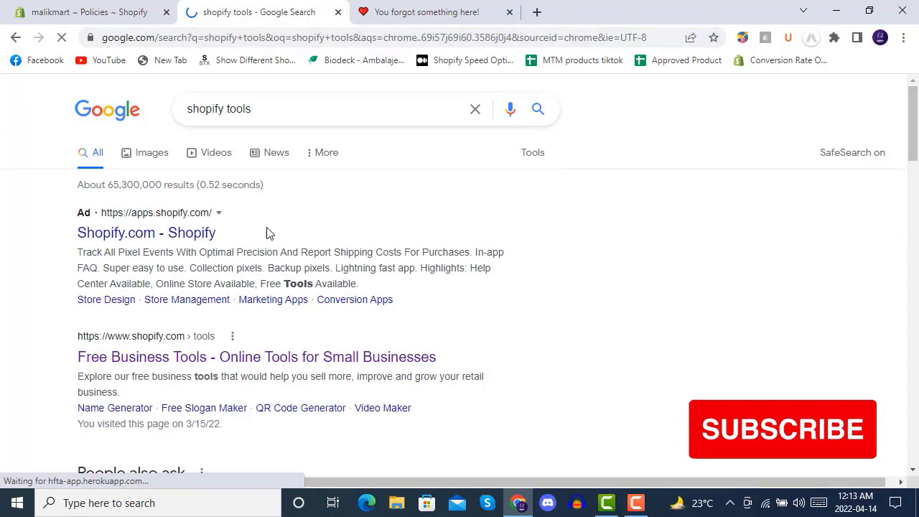
{"action": "scroll", "scroll_direction": "down", "scroll_amount": 3}
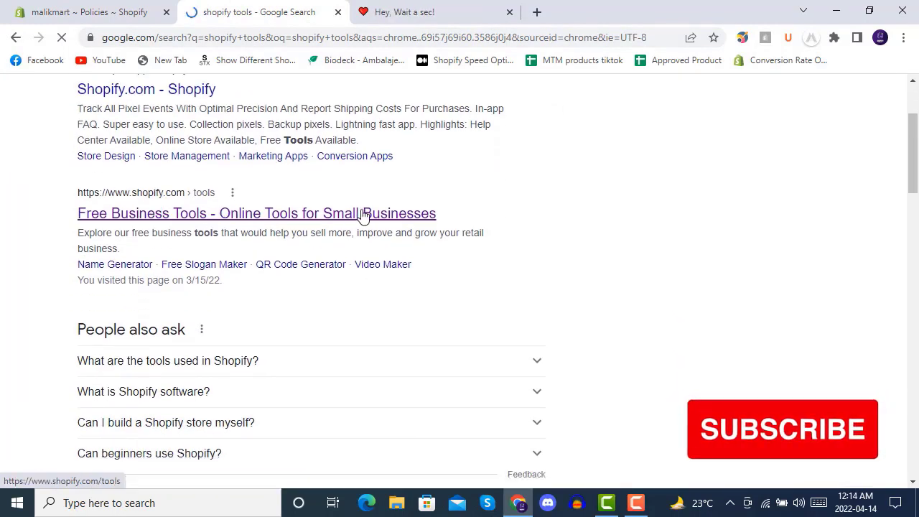
- Open Shopify's Free Business Tools page and scroll down to the privacy and refund policy generators
{"action": "left_click", "coordinate": [257, 213]}
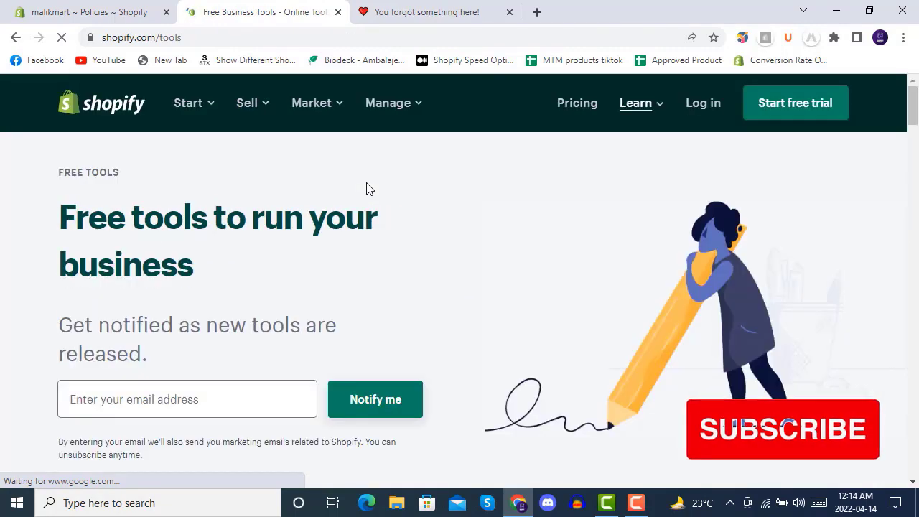
{"action": "scroll", "scroll_direction": "down", "scroll_amount": 3}
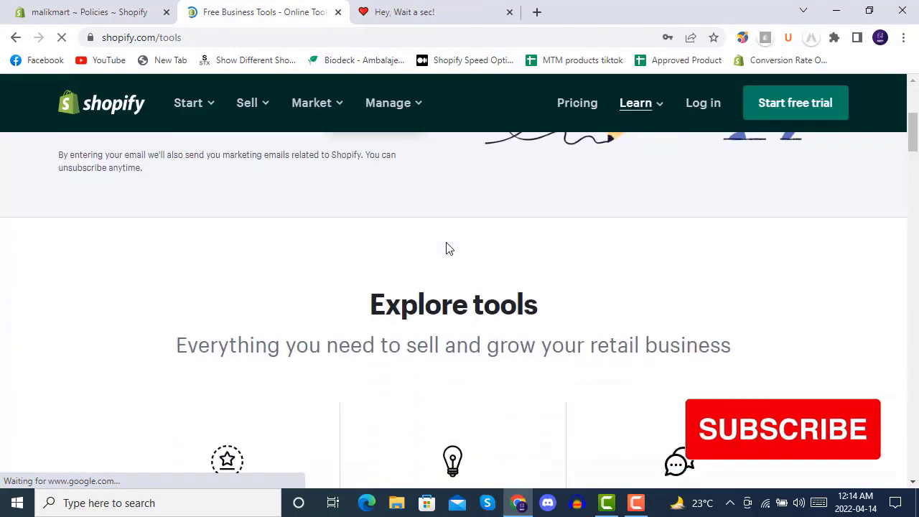
{"action": "scroll", "scroll_direction": "down", "scroll_amount": 3}
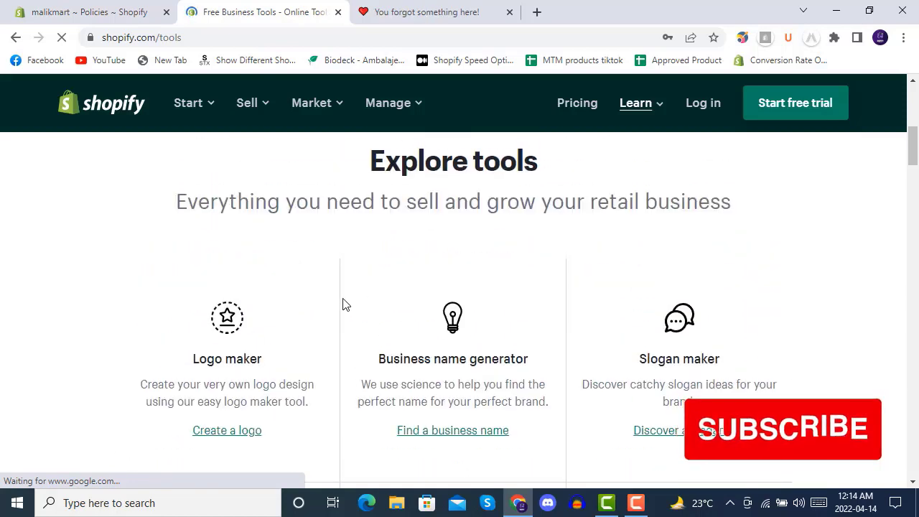
{"action": "mouse_move", "coordinate": [233, 348]}
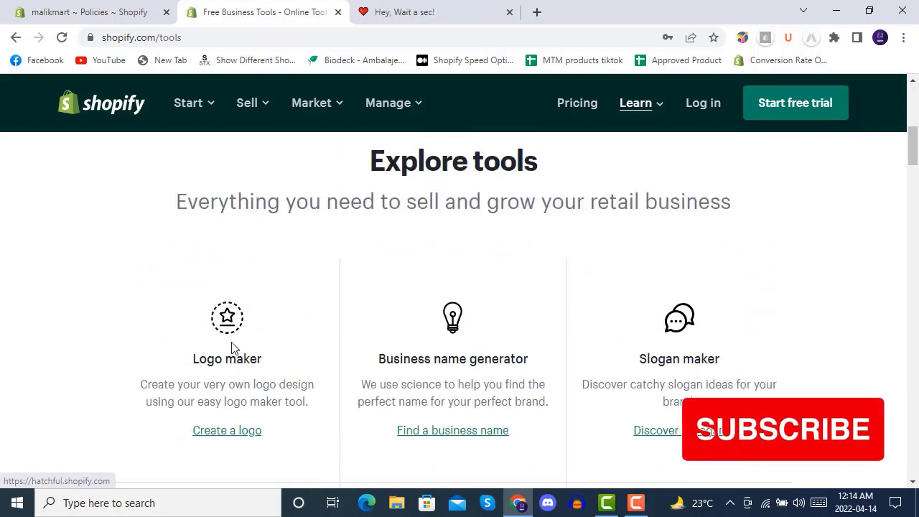
{"action": "scroll", "scroll_direction": "down", "scroll_amount": 3}
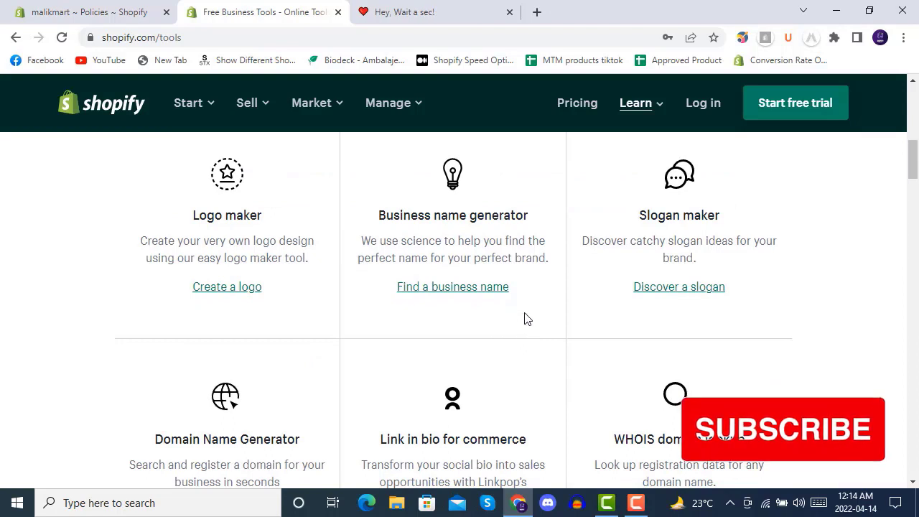
{"action": "scroll", "scroll_direction": "down", "scroll_amount": 3}
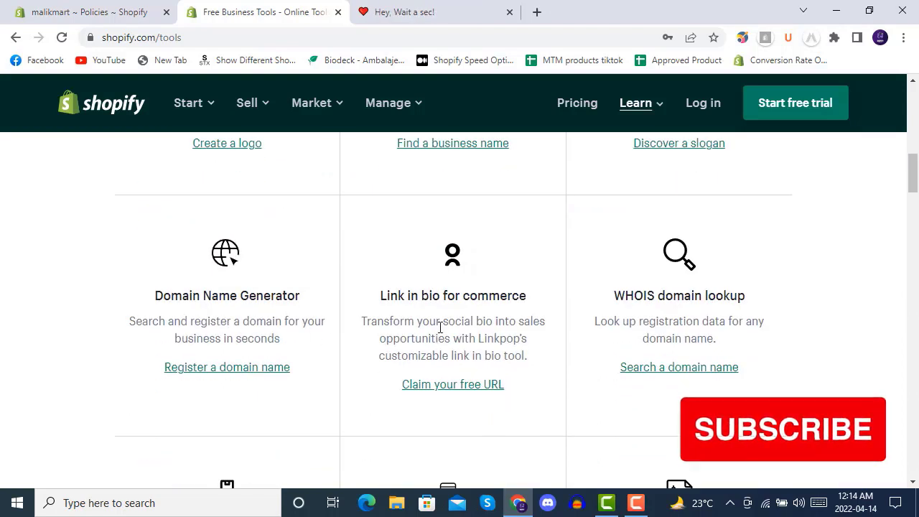
{"action": "mouse_move", "coordinate": [692, 325]}
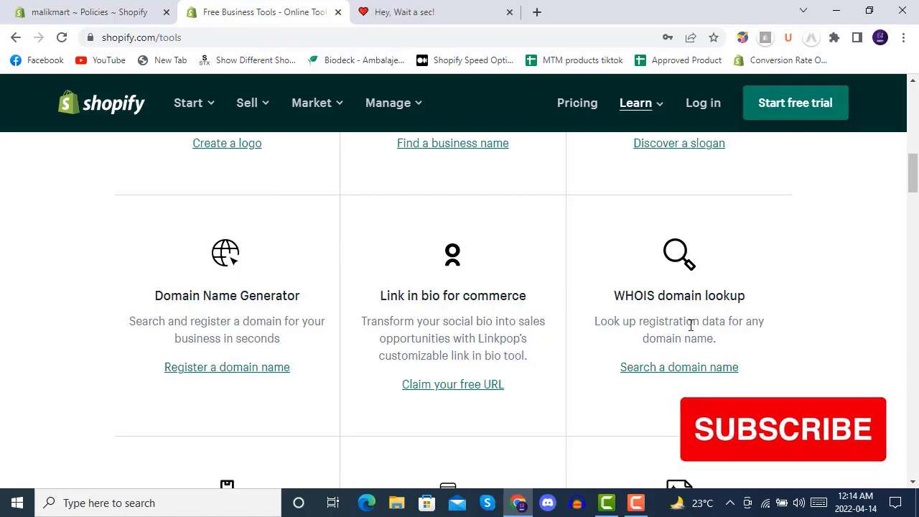
{"action": "scroll", "scroll_direction": "down", "scroll_amount": 3}
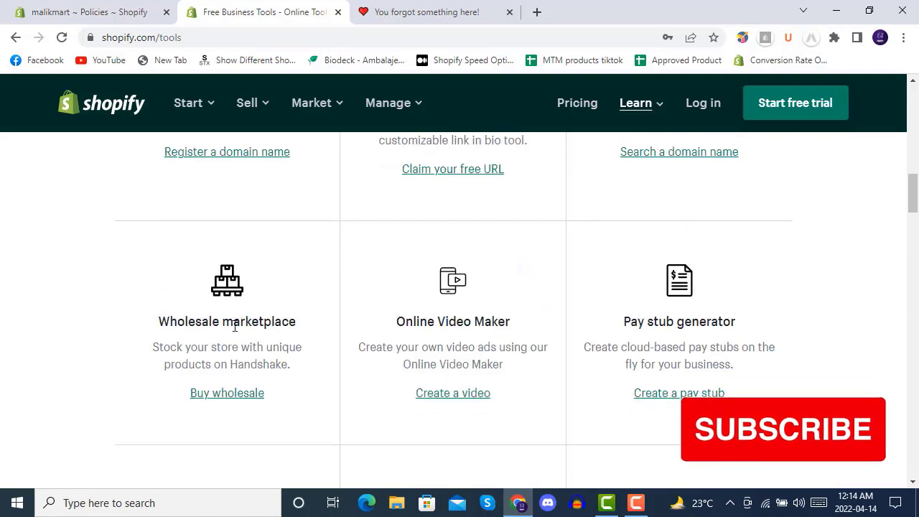
{"action": "scroll", "scroll_direction": "down", "scroll_amount": 3}
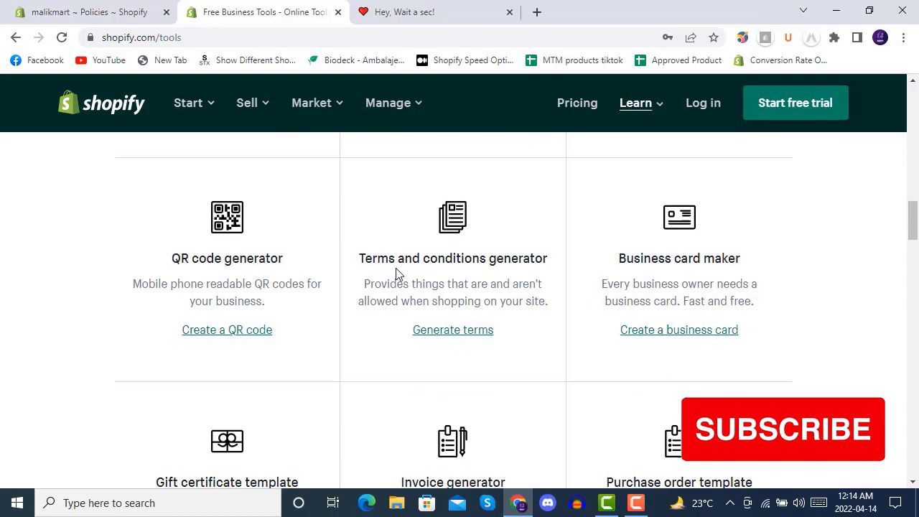
{"action": "scroll", "scroll_direction": "down", "scroll_amount": 3}
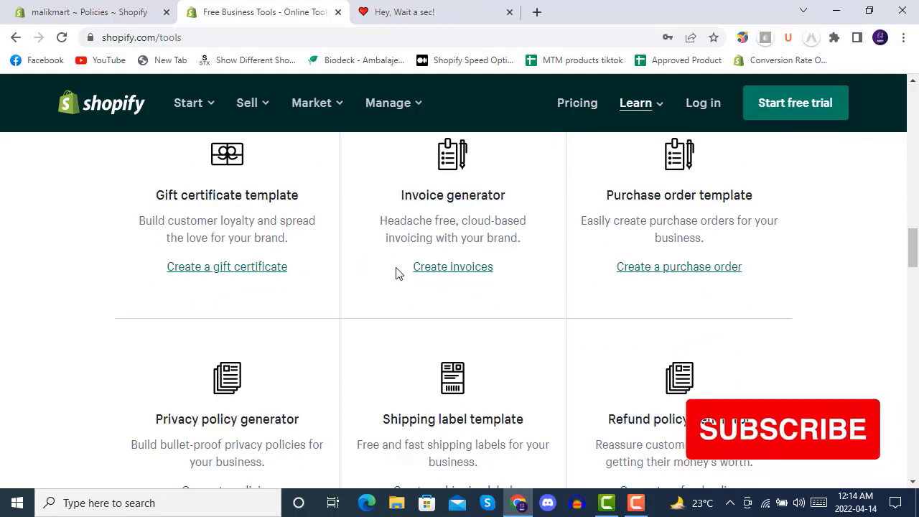
{"action": "scroll", "scroll_direction": "down", "scroll_amount": 3}
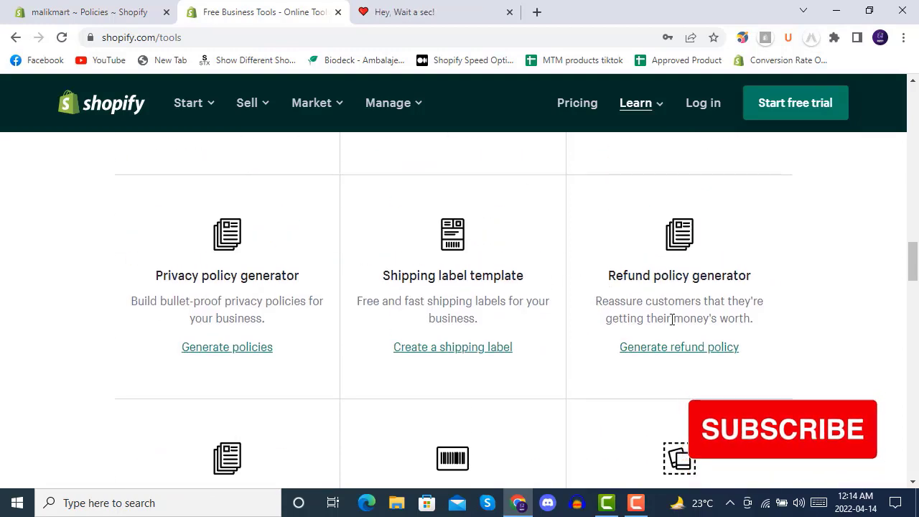
- Open the refund policy generator and scroll down to its sign-up form
{"action": "left_click", "coordinate": [679, 346]}
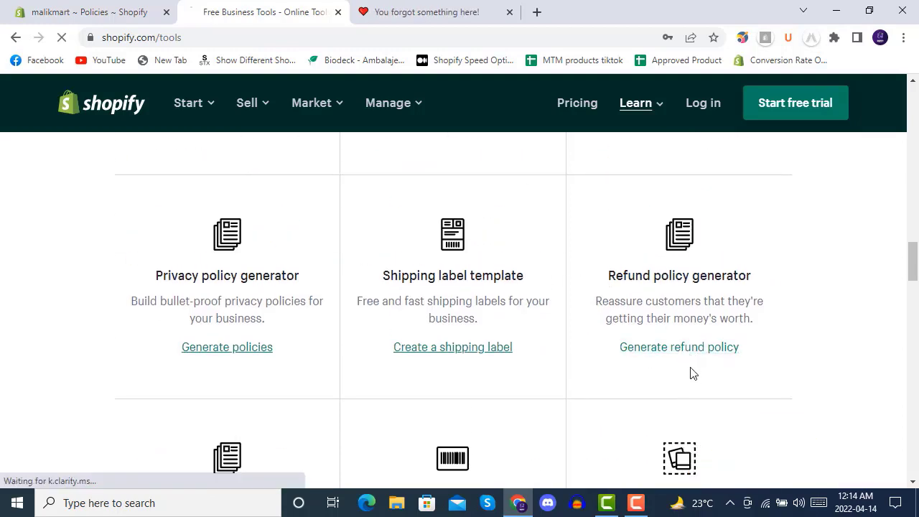
{"action": "left_click", "coordinate": [679, 347]}
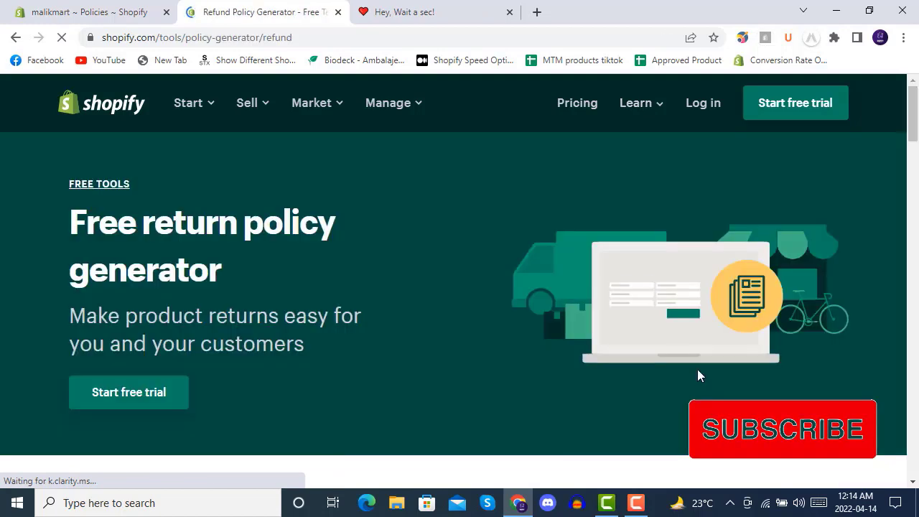
{"action": "scroll", "scroll_direction": "down", "scroll_amount": 3}
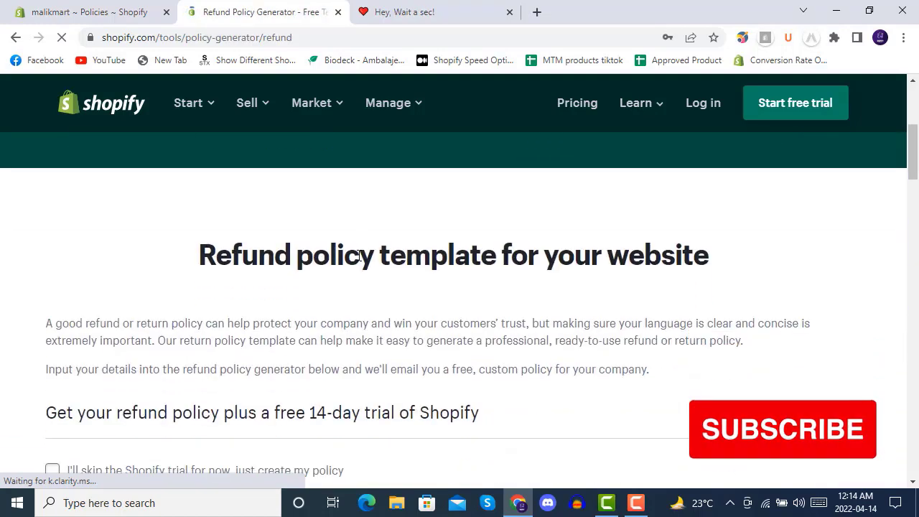
{"action": "scroll", "scroll_direction": "down", "scroll_amount": 3}
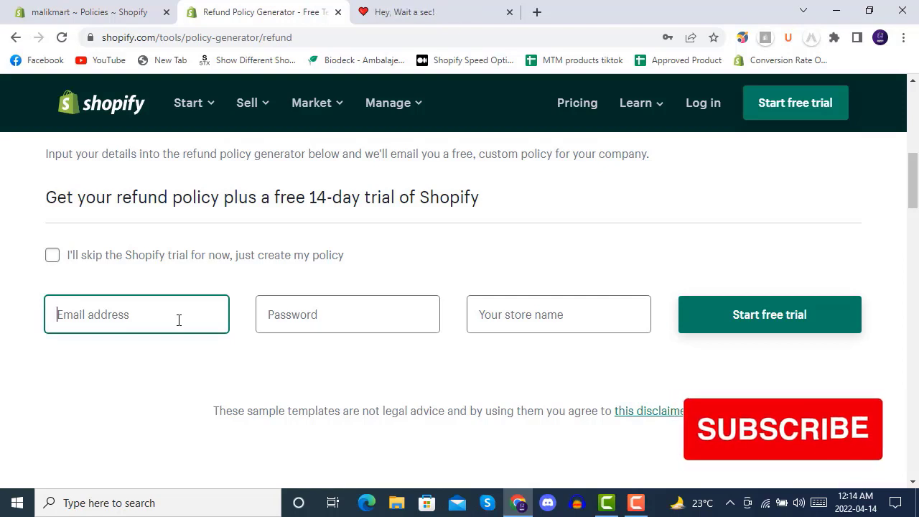
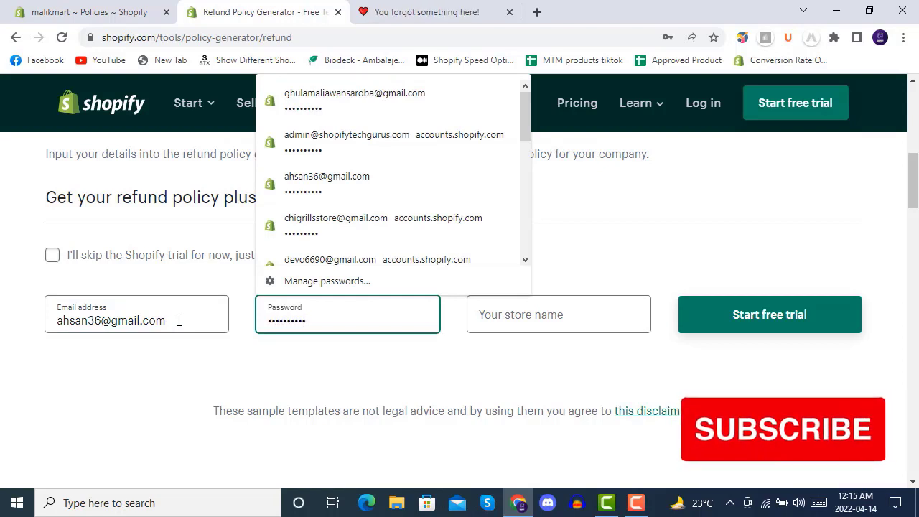
{"action": "left_click", "coordinate": [559, 314]}
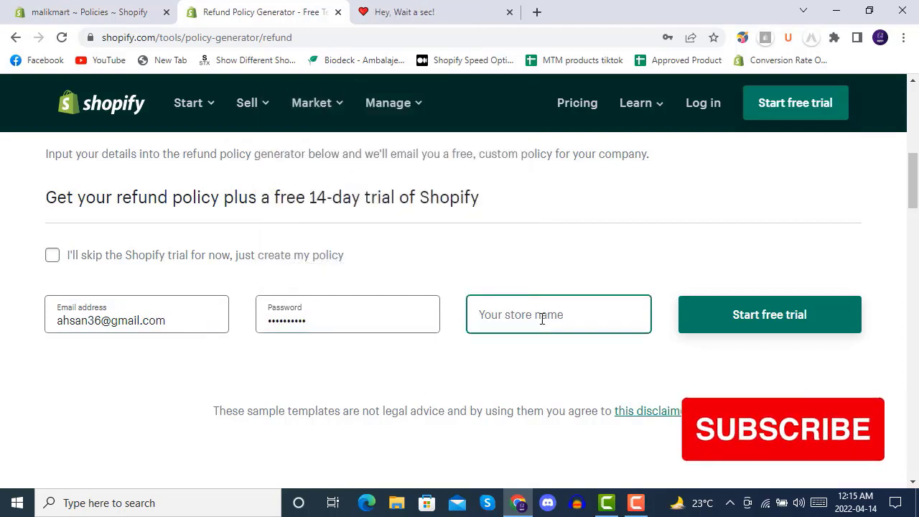
{"action": "type", "text": "malikmart.m"}
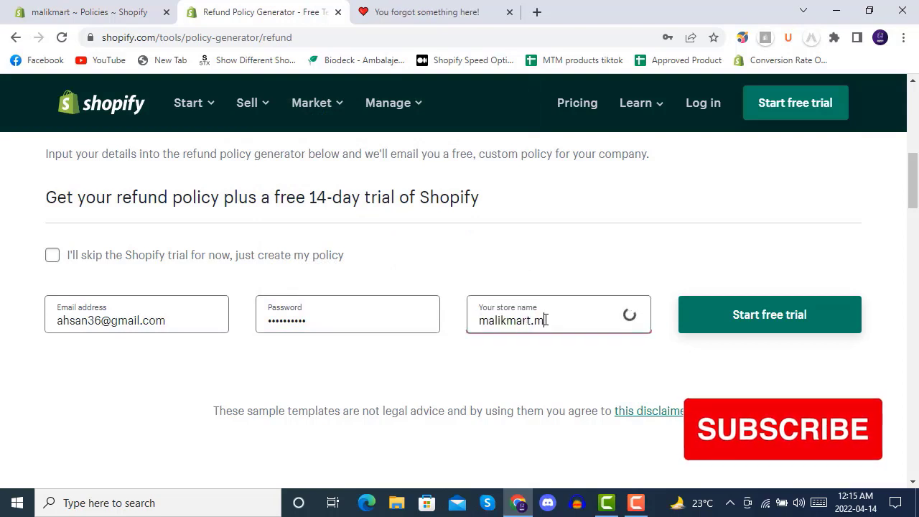
{"action": "type", "text": "yshopi"}
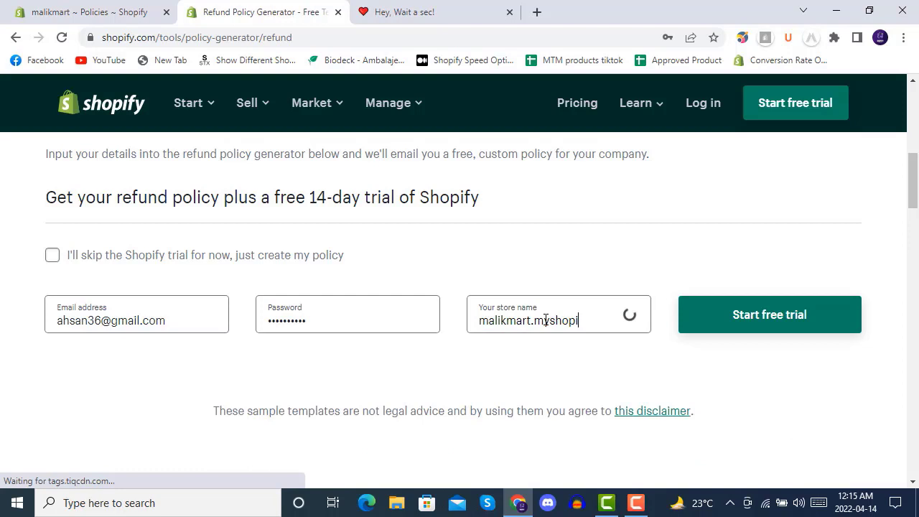
{"action": "type", "text": "fy.com"}
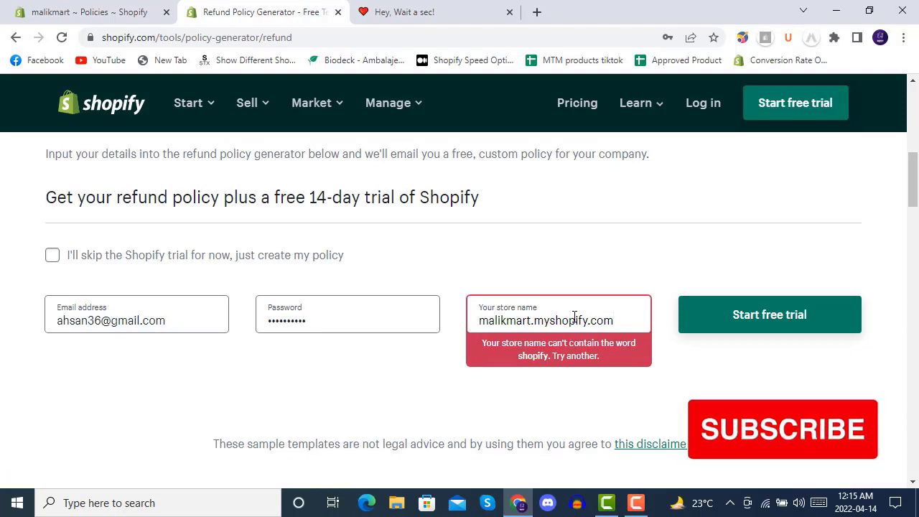
{"action": "key", "text": "Backspace"}
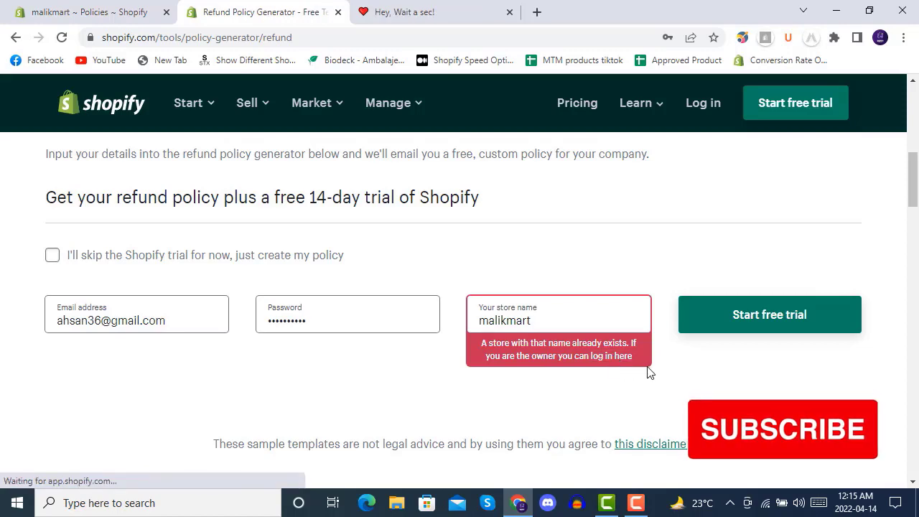
{"action": "left_click", "coordinate": [768, 315]}
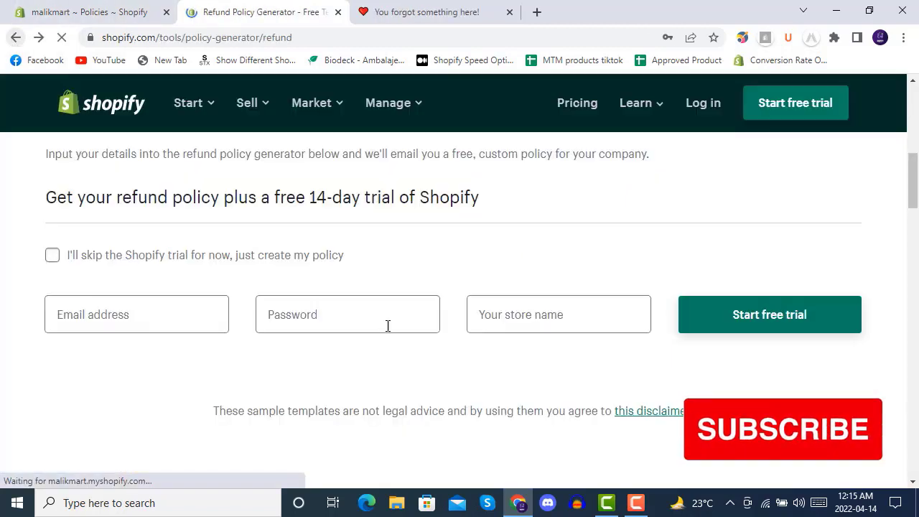
- Open the privacy policy generator and choose to create the policy without a trial
{"action": "scroll", "scroll_direction": "down", "scroll_amount": 3}
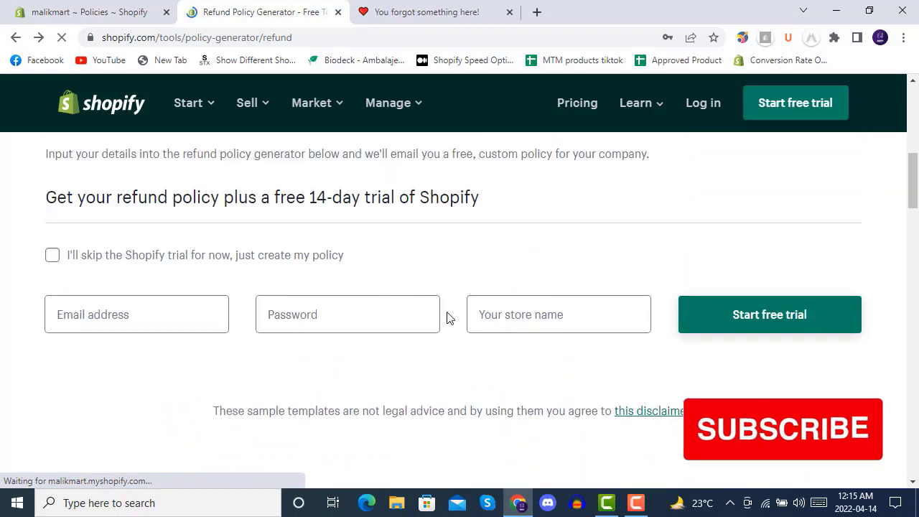
{"action": "scroll", "scroll_direction": "down", "scroll_amount": 3}
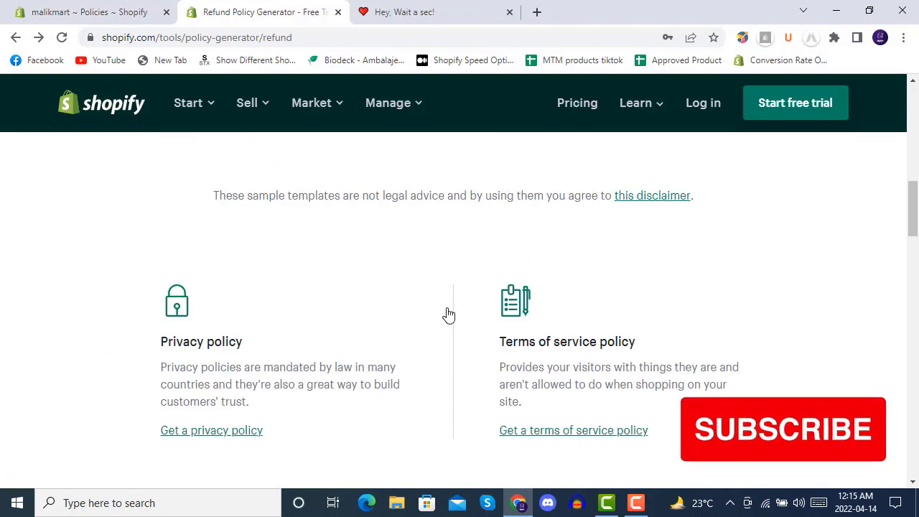
{"action": "mouse_move", "coordinate": [362, 291]}
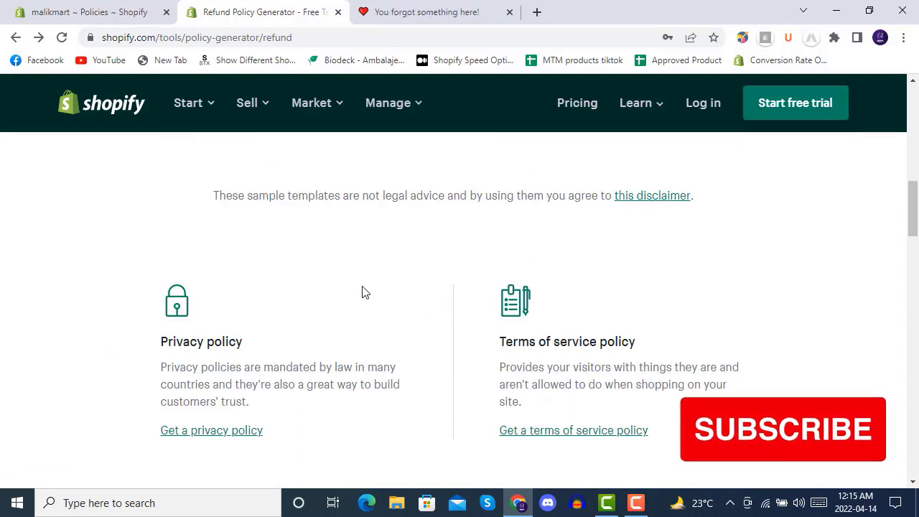
{"action": "scroll", "scroll_direction": "down", "scroll_amount": 3}
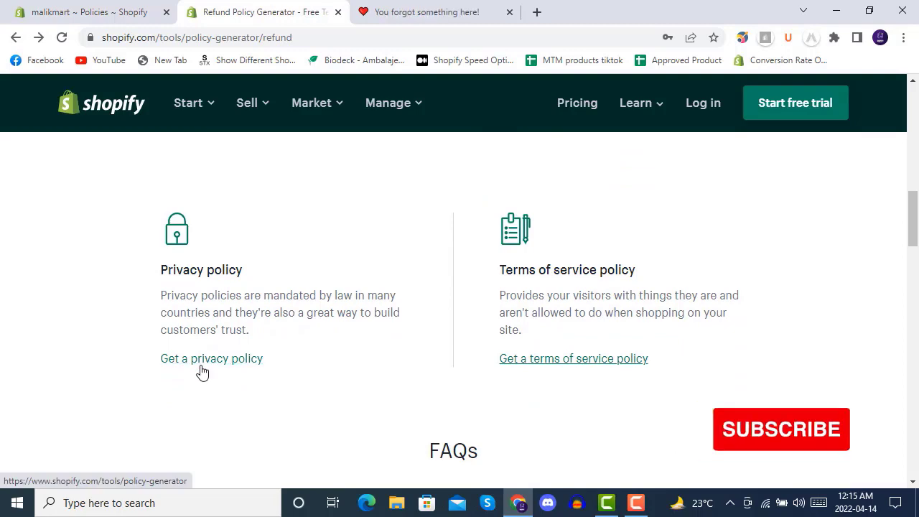
{"action": "left_click", "coordinate": [211, 359]}
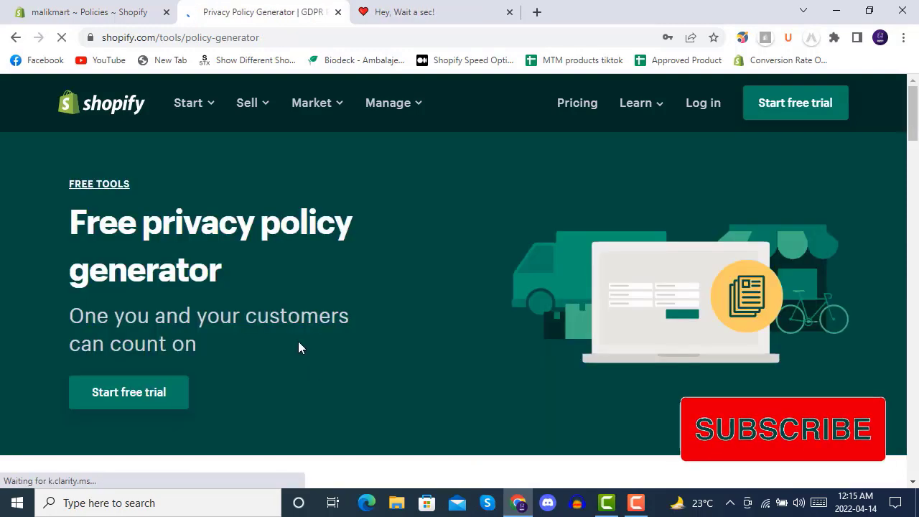
{"action": "scroll", "scroll_direction": "down", "scroll_amount": 3}
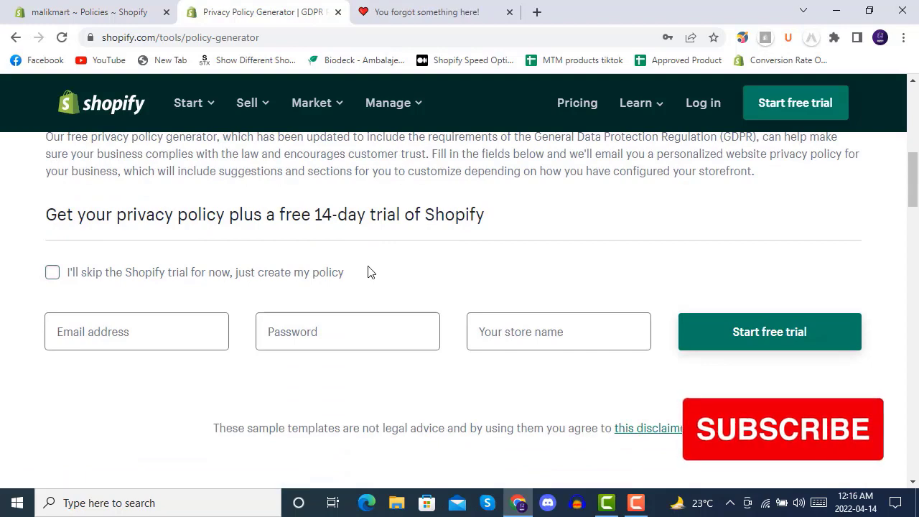
{"action": "scroll", "scroll_direction": "down", "scroll_amount": 3}
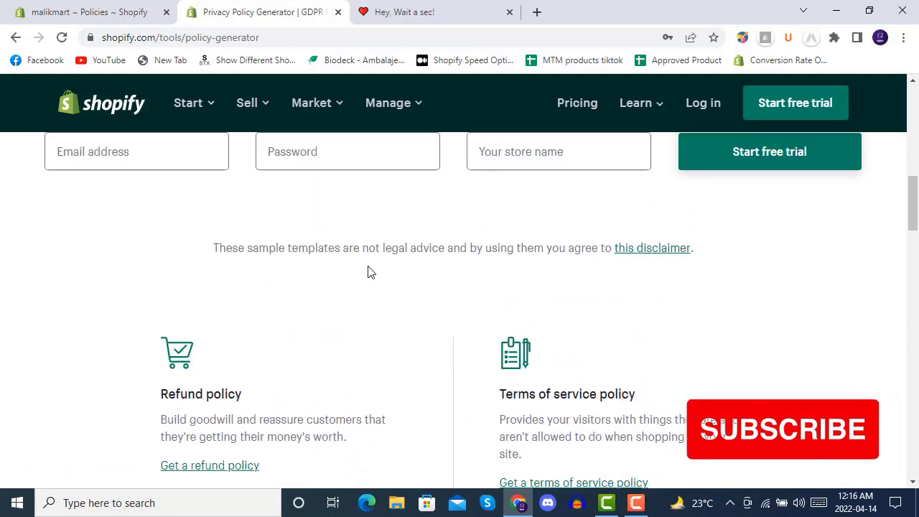
{"action": "scroll", "scroll_direction": "up", "scroll_amount": 3}
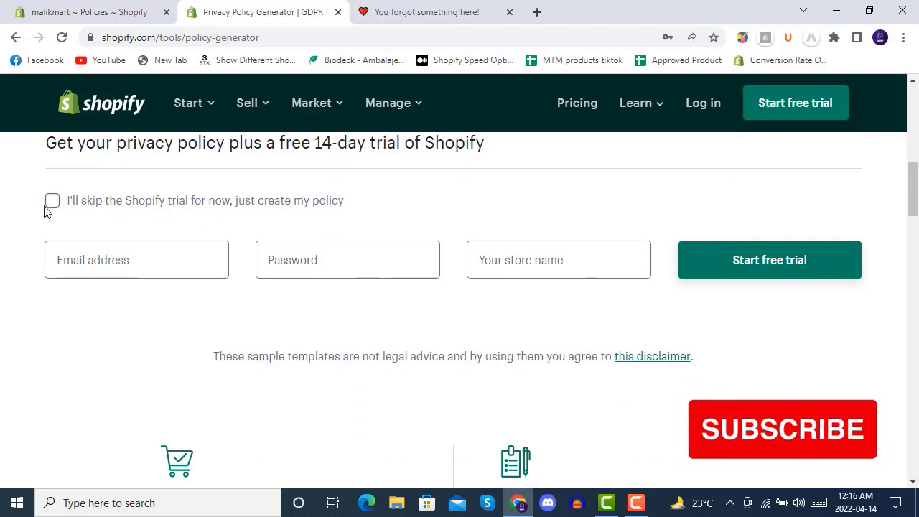
{"action": "left_click", "coordinate": [52, 200]}
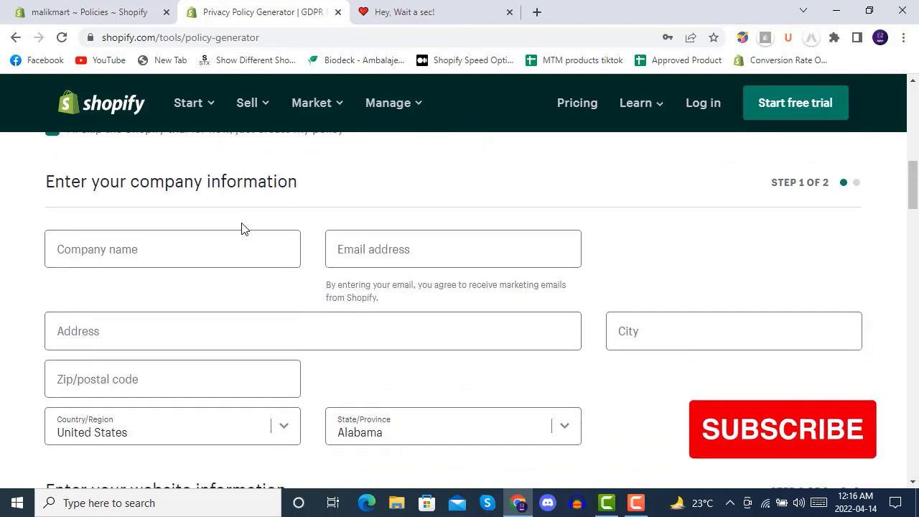
{"action": "left_click", "coordinate": [172, 249]}
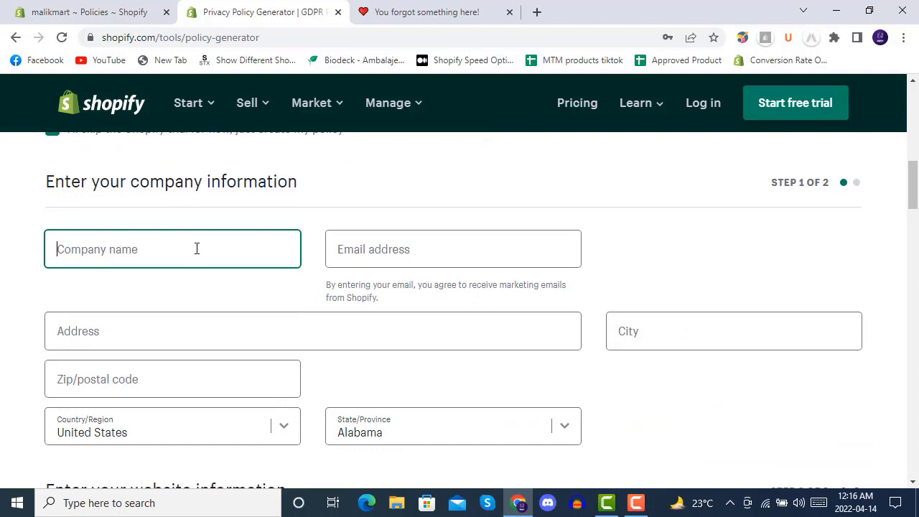
{"action": "type", "text": "ecom"}
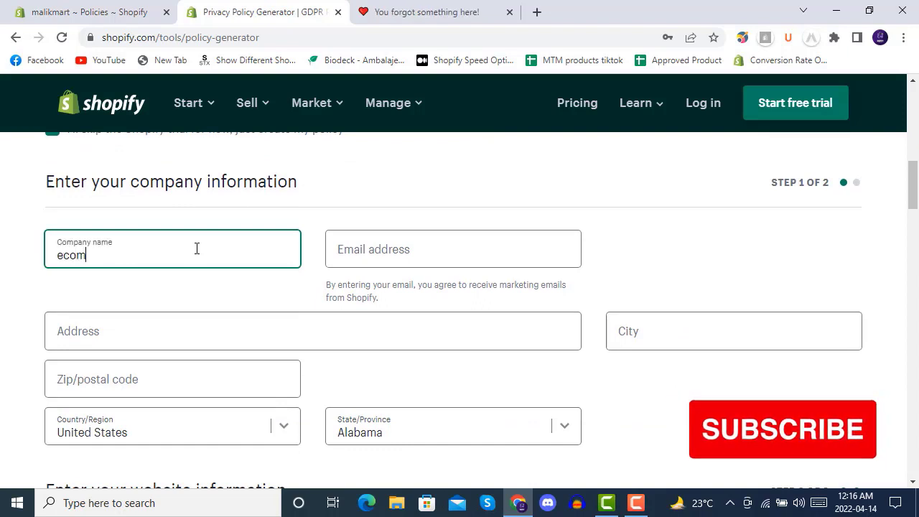
{"action": "left_click", "coordinate": [453, 249]}
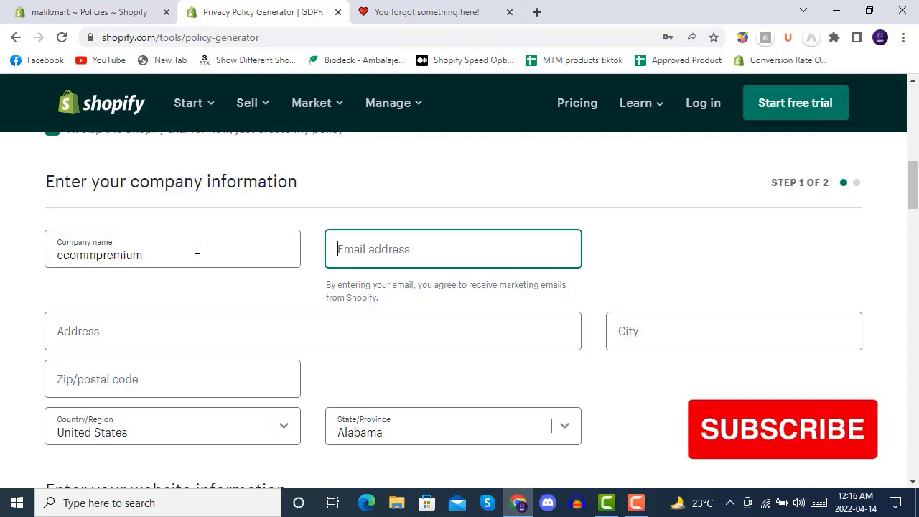
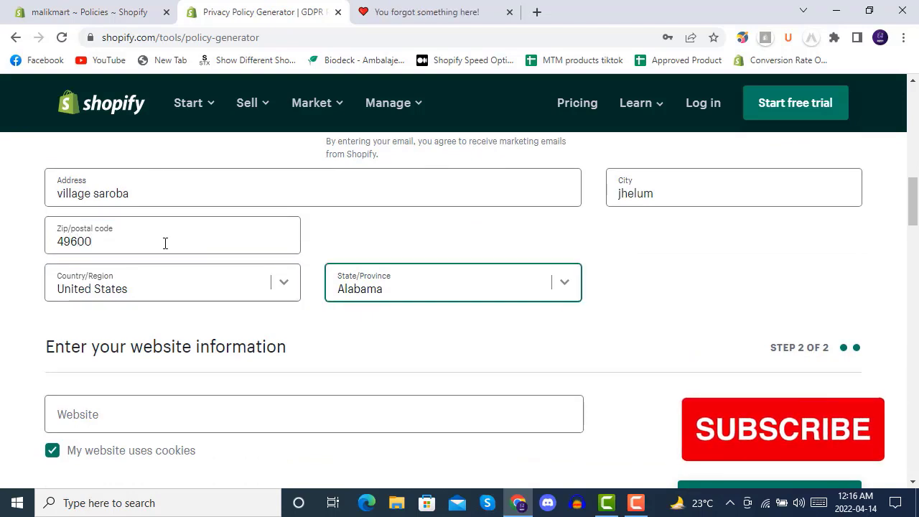
- Enter the website URL malikmart.myshopify.com
{"action": "scroll", "scroll_direction": "down", "scroll_amount": 3}
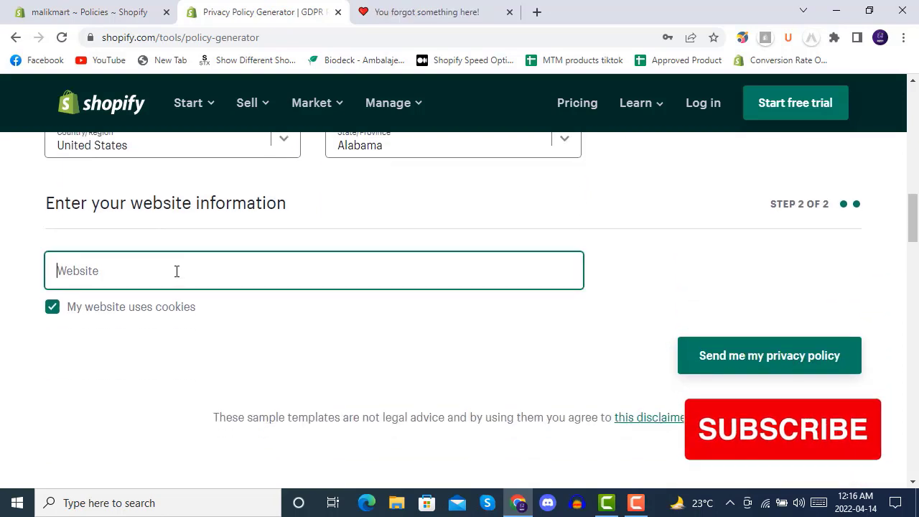
{"action": "type", "text": "ec"}
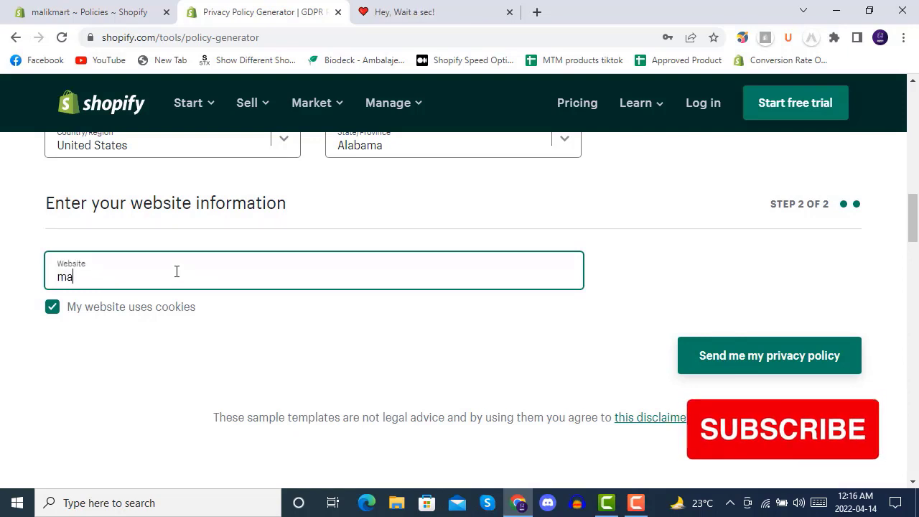
{"action": "type", "text": "likmart"}
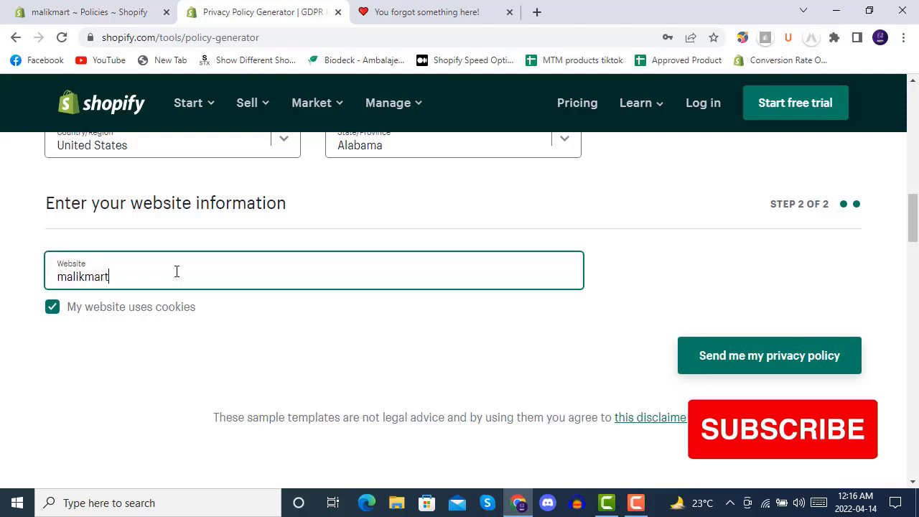
{"action": "type", "text": ".m"}
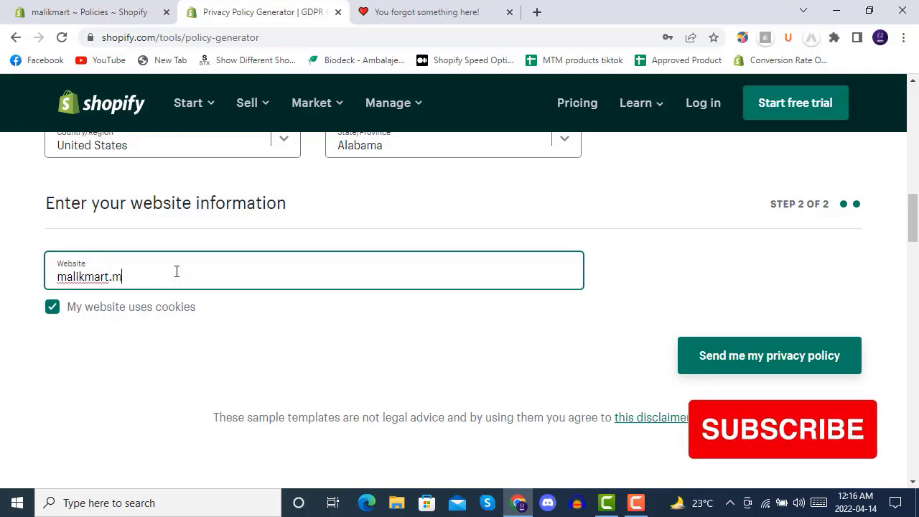
{"action": "type", "text": "yshopi"}
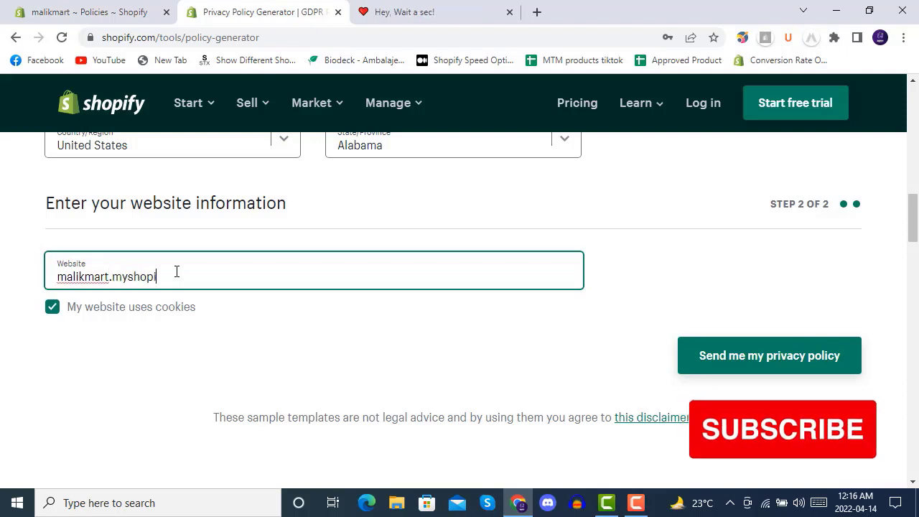
{"action": "type", "text": "fy.com"}
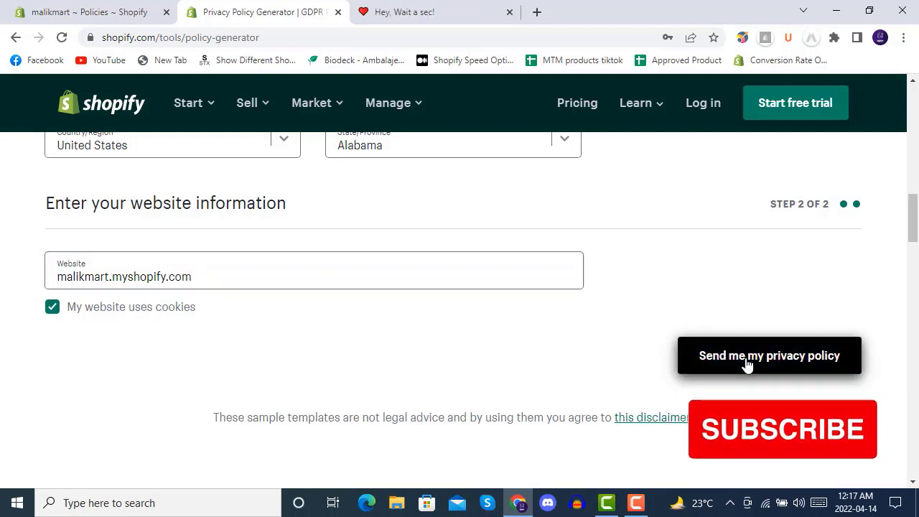
- Request the generated privacy policy by email and close the store sign-up popup
{"action": "left_click", "coordinate": [769, 355]}
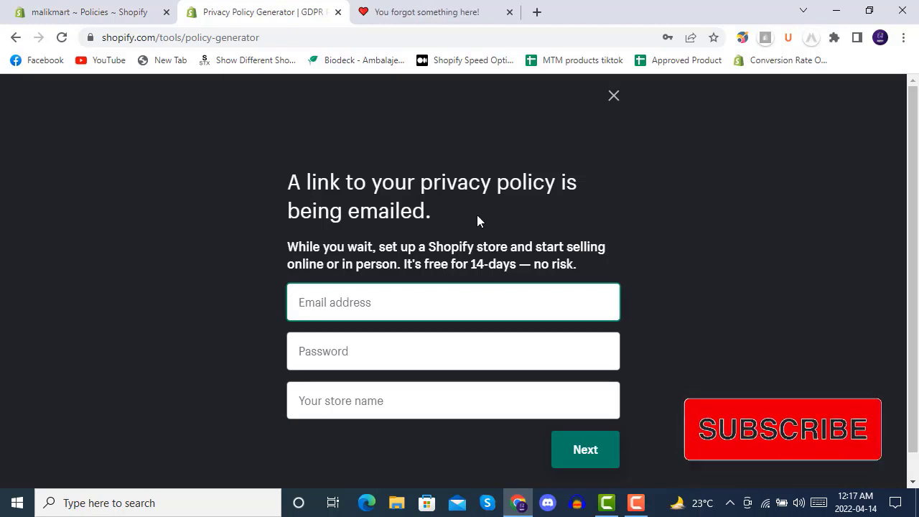
{"action": "mouse_move", "coordinate": [613, 96]}
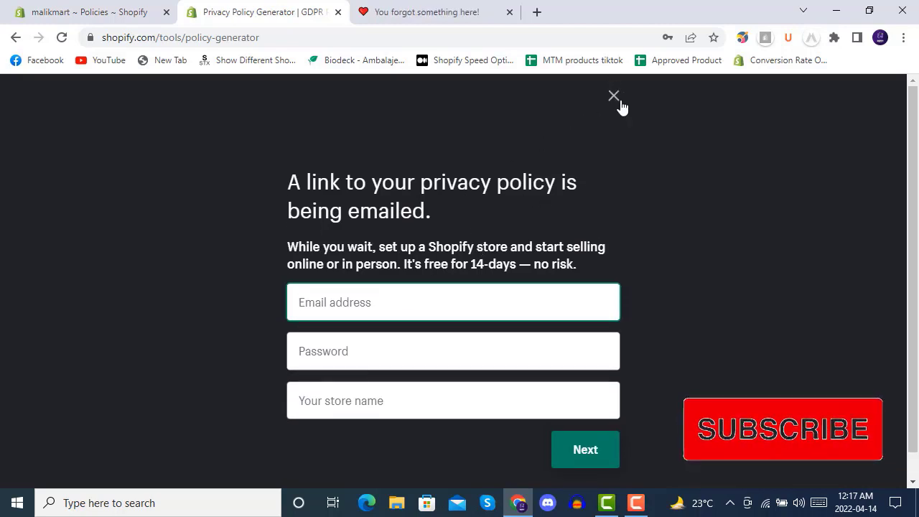
{"action": "left_click", "coordinate": [613, 95]}
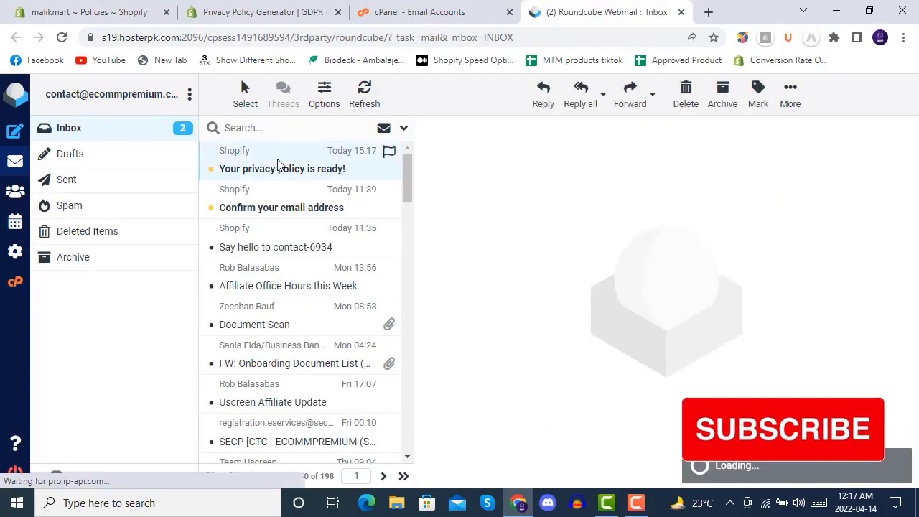
- Open the 'Your privacy policy is ready!' email and follow 'Get your privacy policy now'
{"action": "left_click", "coordinate": [282, 168]}
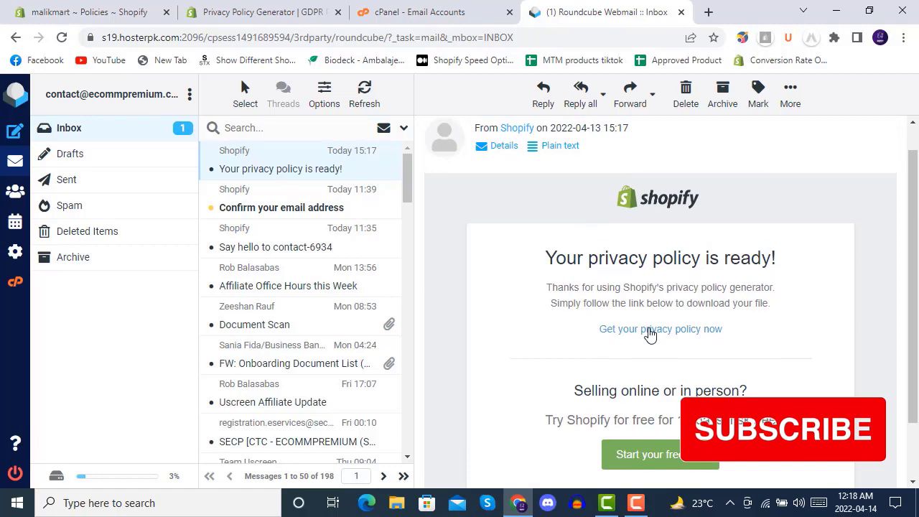
{"action": "left_click", "coordinate": [659, 329]}
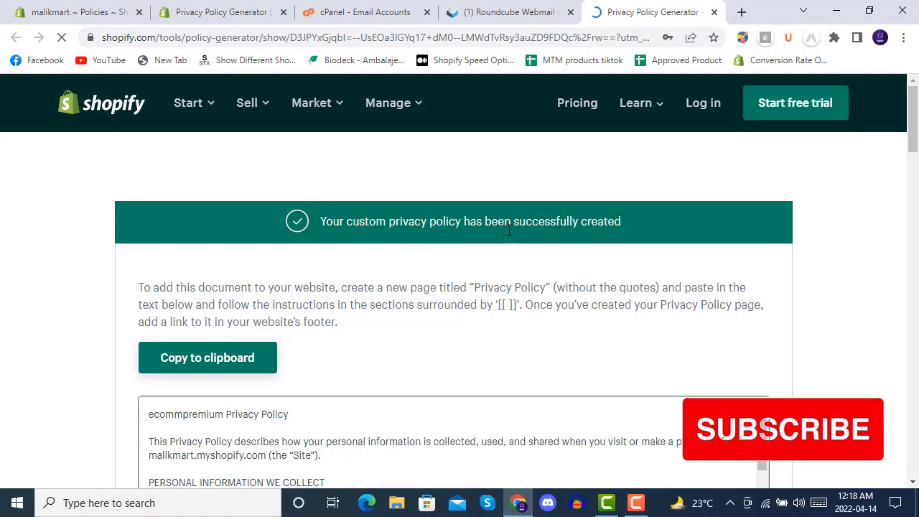
- Scroll down the generated policy page and use 'Copy to clipboard' on the policy text
{"action": "scroll", "scroll_direction": "down", "scroll_amount": 3}
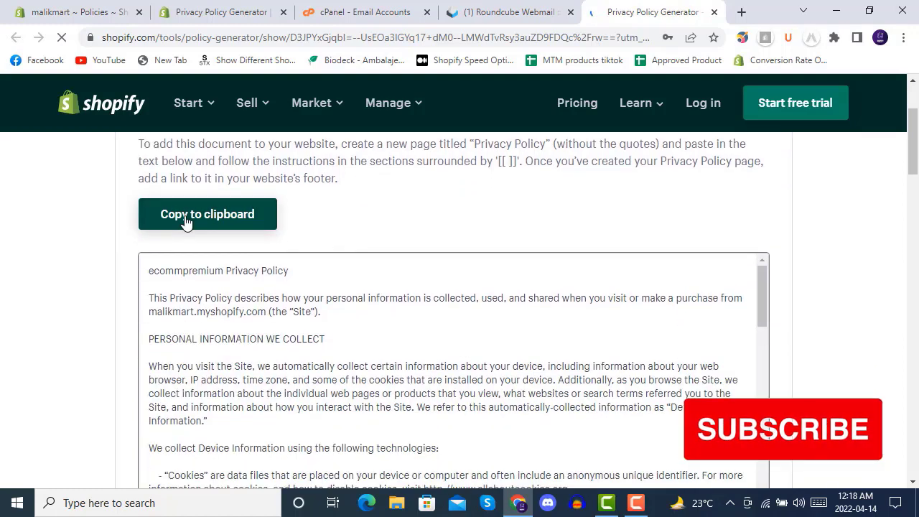
{"action": "left_click", "coordinate": [208, 214]}
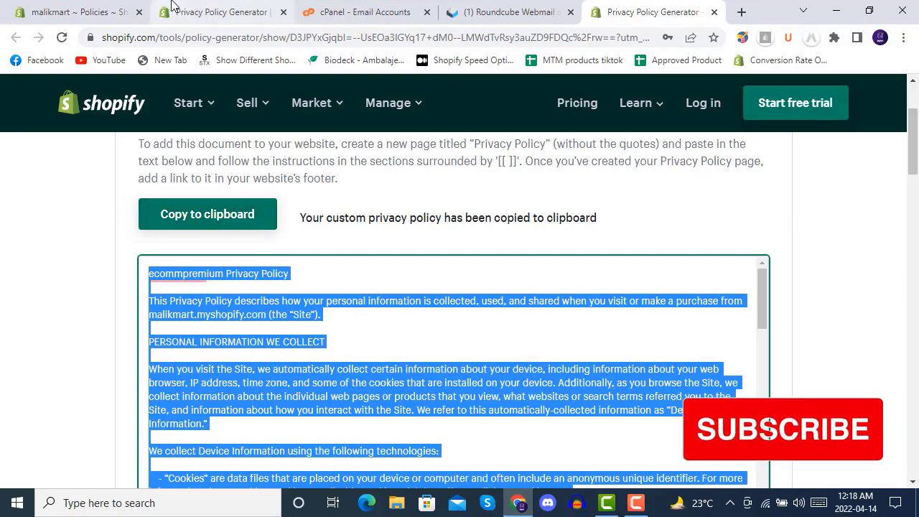
- Back in the admin tab, discard the unsaved refund policy deletion and exit Settings
{"action": "left_click", "coordinate": [79, 12]}
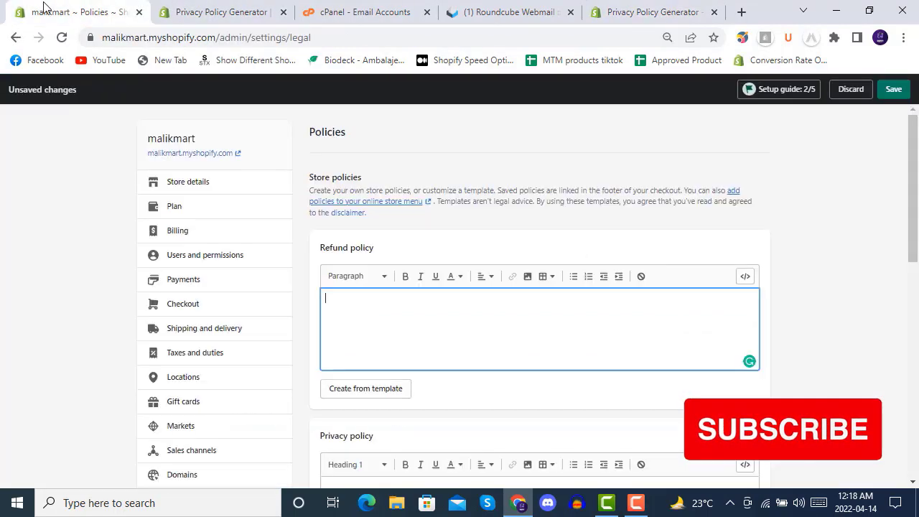
{"action": "mouse_move", "coordinate": [407, 310]}
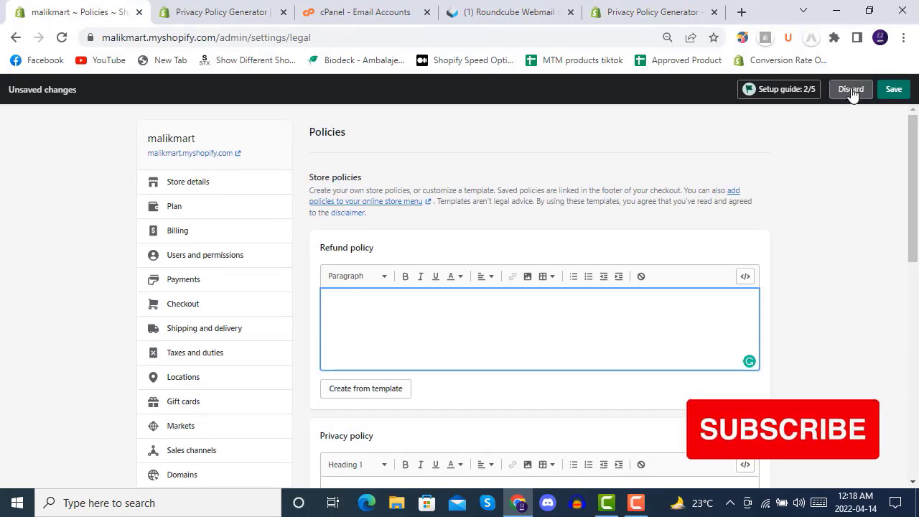
{"action": "left_click", "coordinate": [850, 89]}
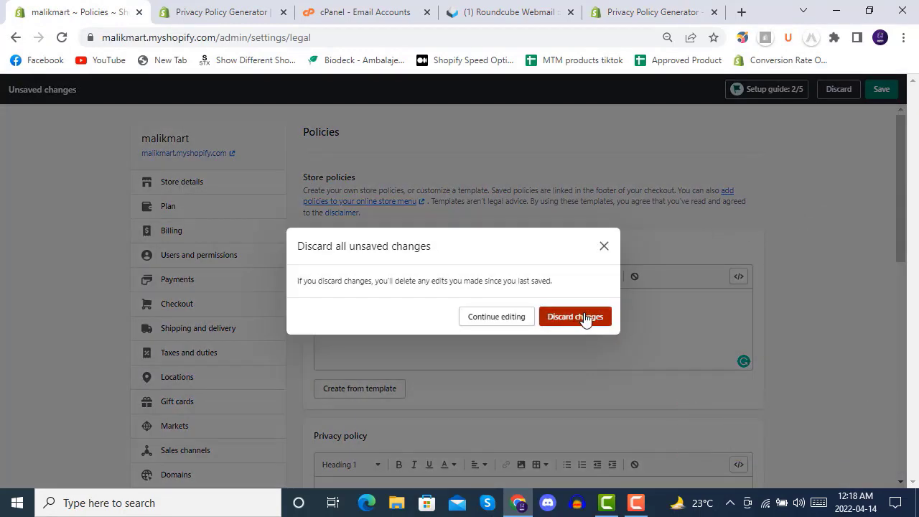
{"action": "left_click", "coordinate": [574, 317]}
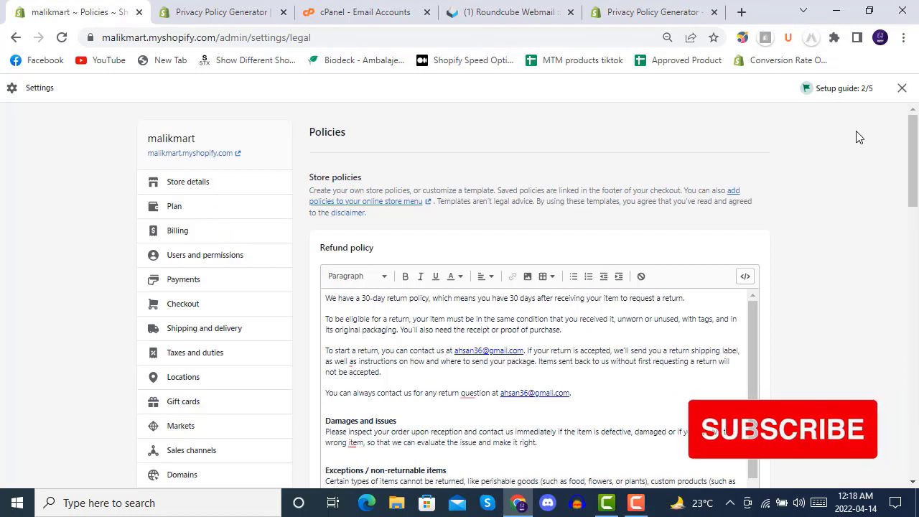
{"action": "left_click", "coordinate": [35, 322]}
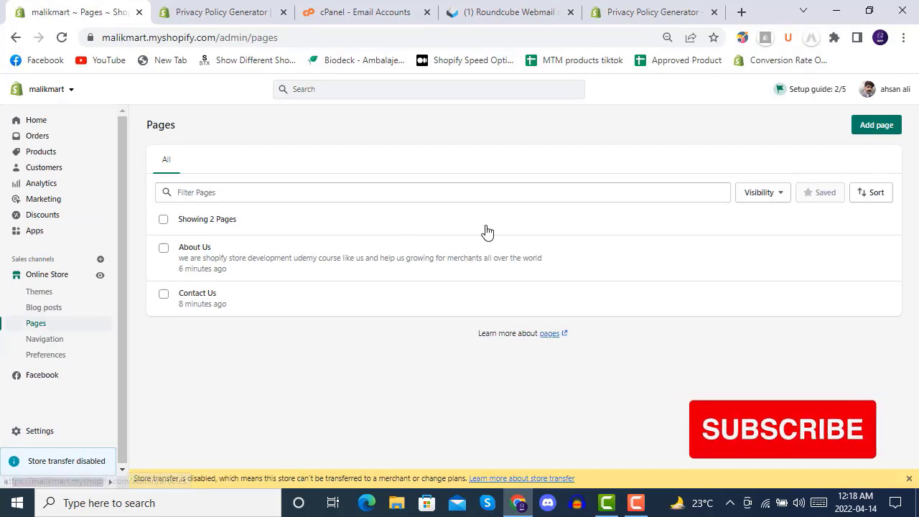
- Add a page titled 'Privacy Policy' with the generated policy text pasted as content, and save
{"action": "left_click", "coordinate": [876, 124]}
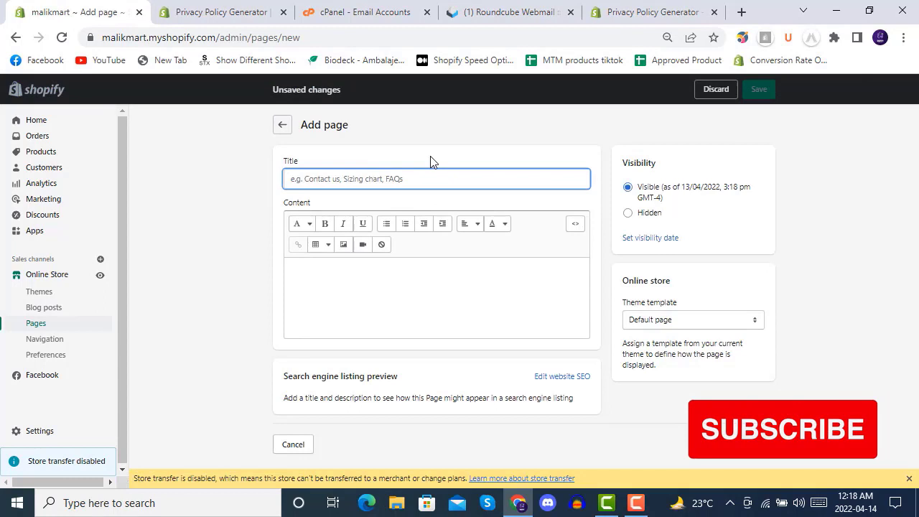
{"action": "type", "text": "Privacy"}
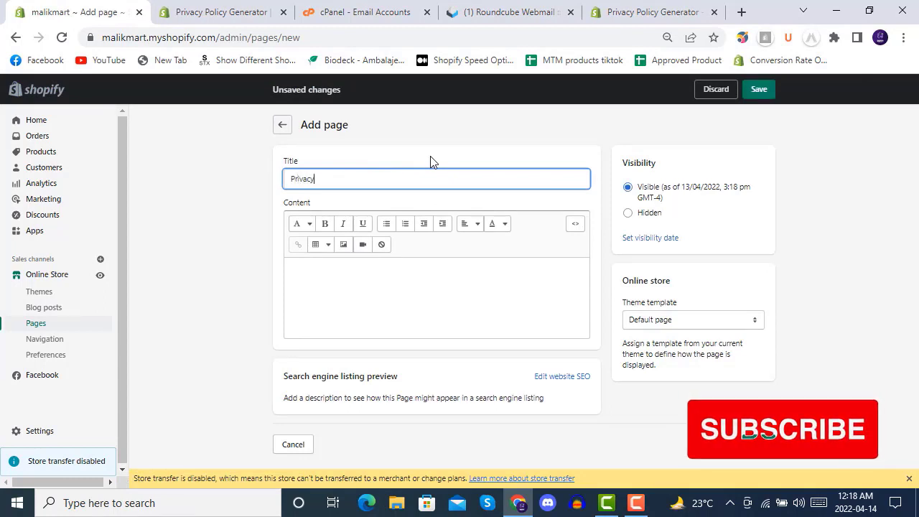
{"action": "type", "text": "Policy"}
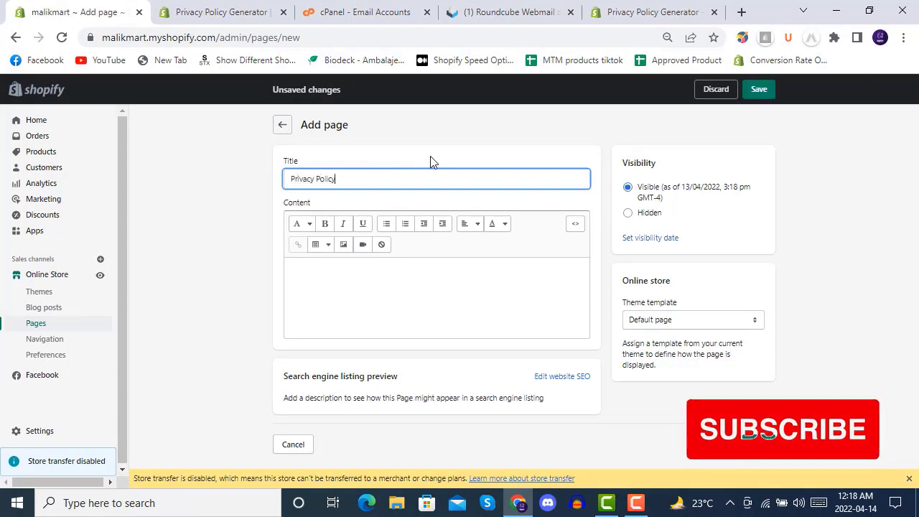
{"action": "left_click", "coordinate": [437, 297]}
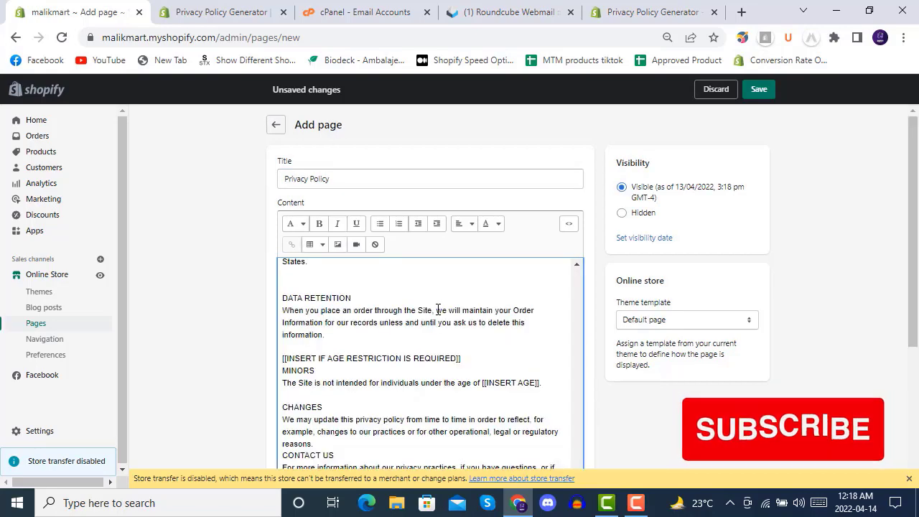
{"action": "scroll", "scroll_direction": "down", "scroll_amount": 3}
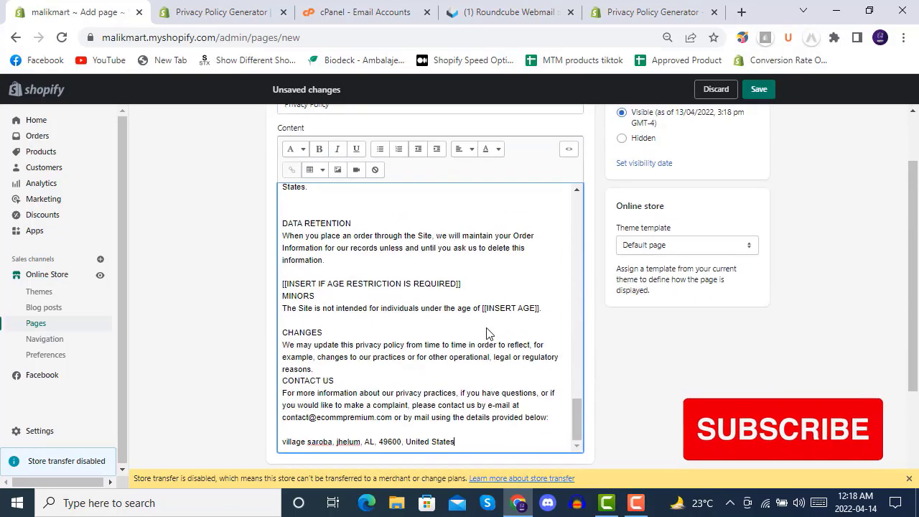
{"action": "scroll", "scroll_direction": "up", "scroll_amount": 3}
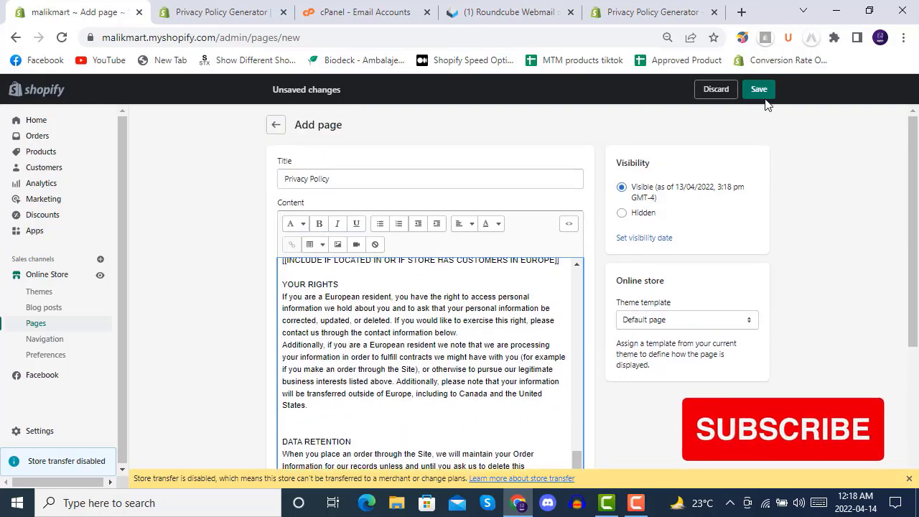
{"action": "left_click", "coordinate": [759, 89]}
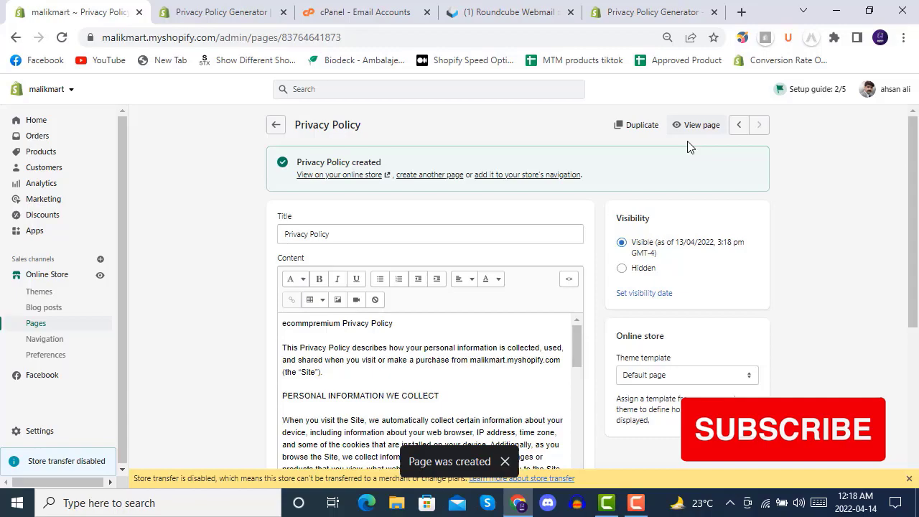
- Open the saved Privacy Policy page on the storefront and scroll through its policy text
{"action": "left_click", "coordinate": [695, 124]}
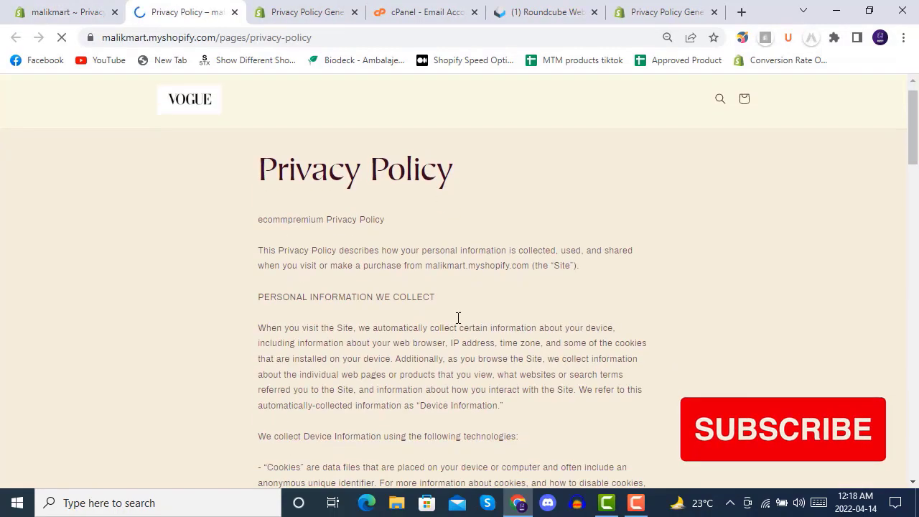
{"action": "scroll", "scroll_direction": "down", "scroll_amount": 3}
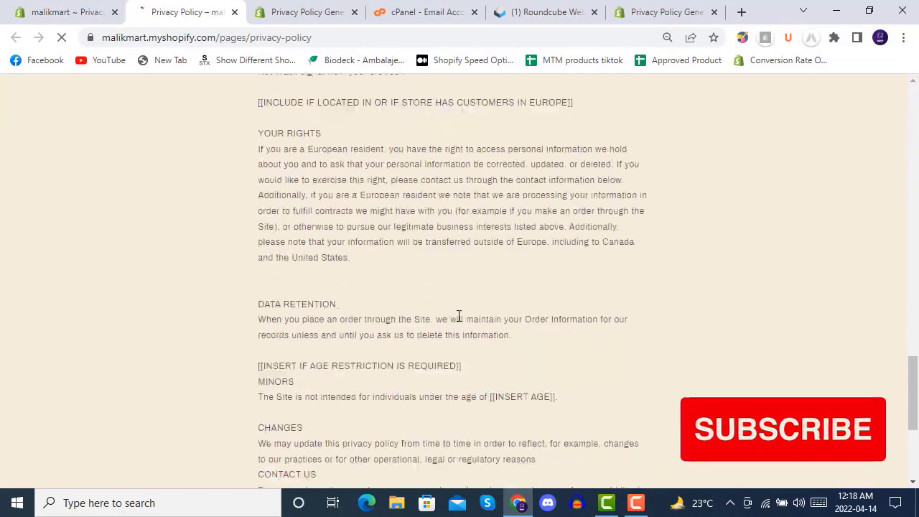
{"action": "scroll", "scroll_direction": "up", "scroll_amount": 3}
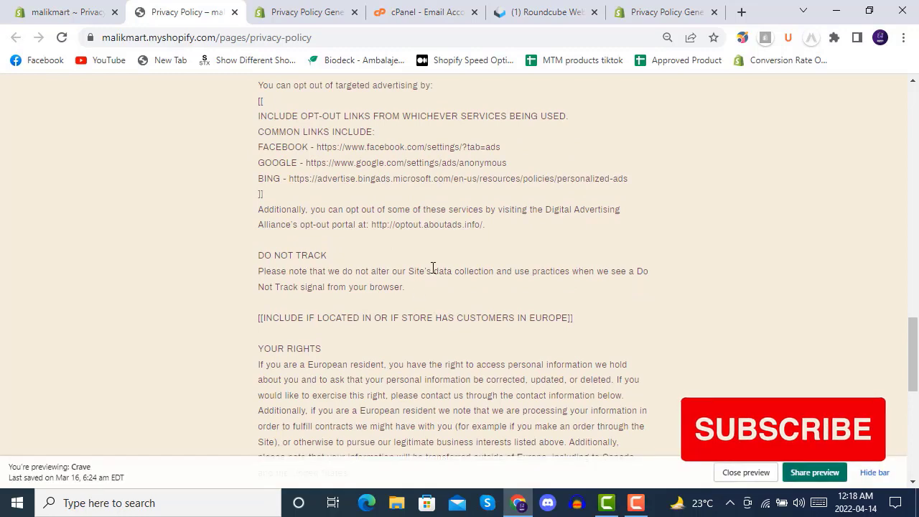
{"action": "scroll", "scroll_direction": "down", "scroll_amount": 3}
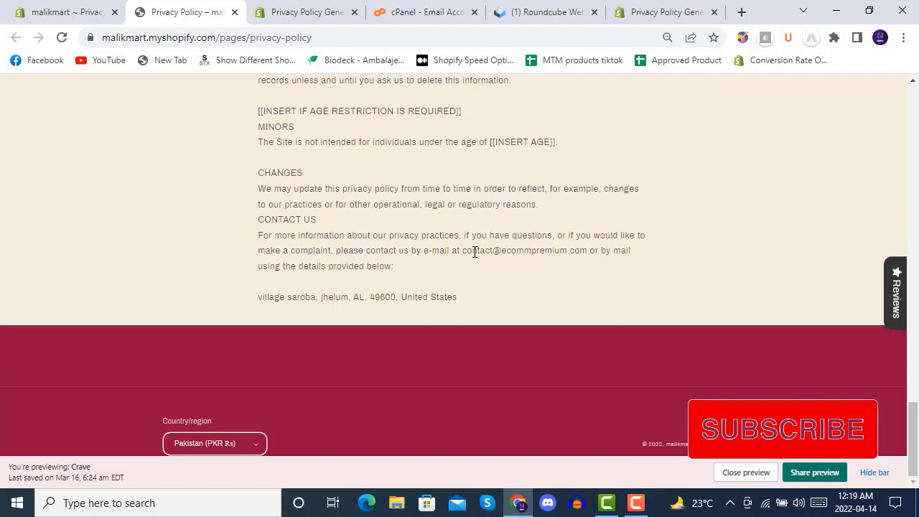
{"action": "scroll", "scroll_direction": "up", "scroll_amount": 3}
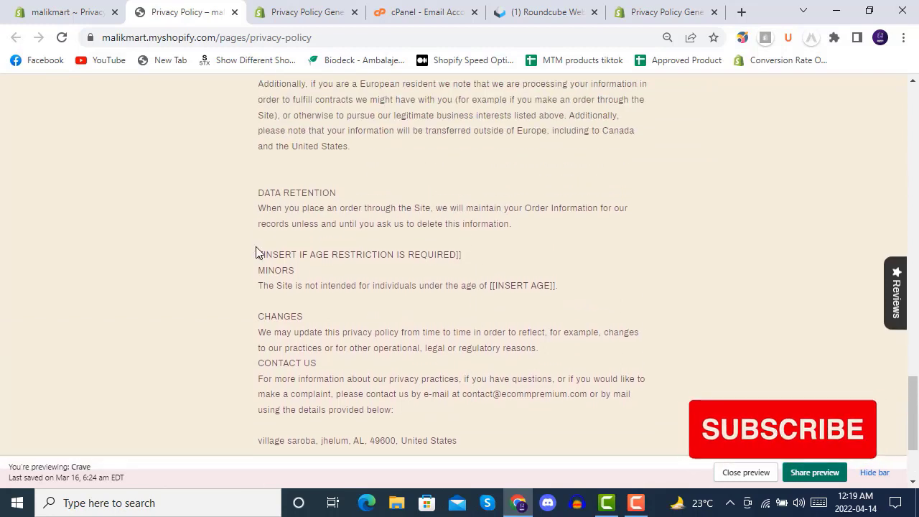
{"action": "double_click", "coordinate": [359, 254]}
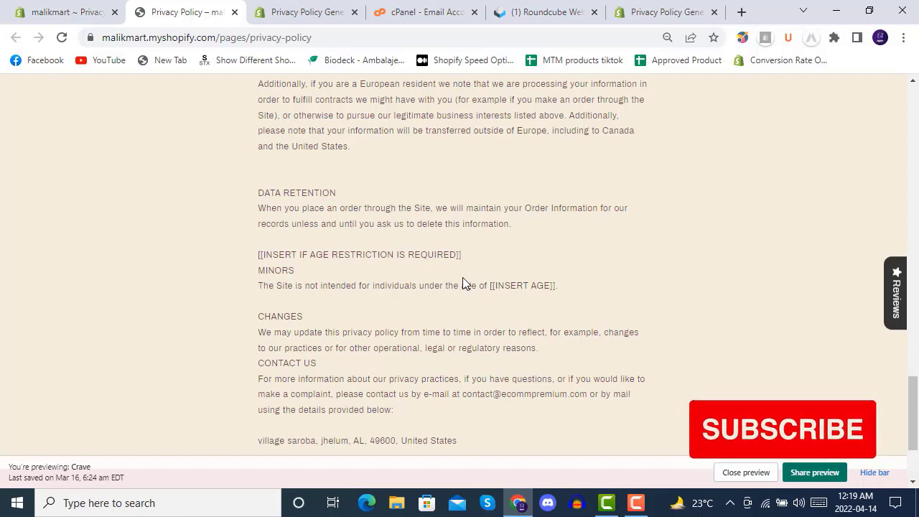
{"action": "scroll", "scroll_direction": "up", "scroll_amount": 3}
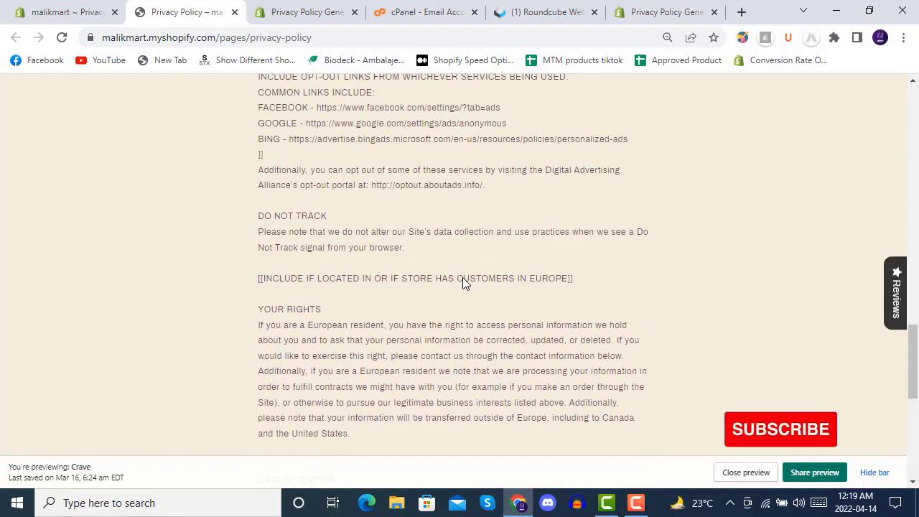
{"action": "scroll", "scroll_direction": "up", "scroll_amount": 3}
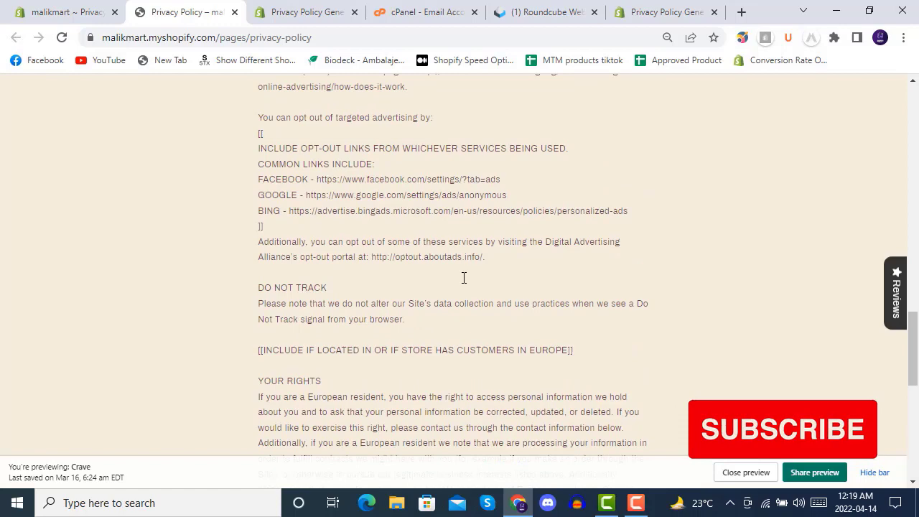
- Switch back to the Privacy Policy Generator, then to the generated policy results tab
{"action": "left_click", "coordinate": [305, 13]}
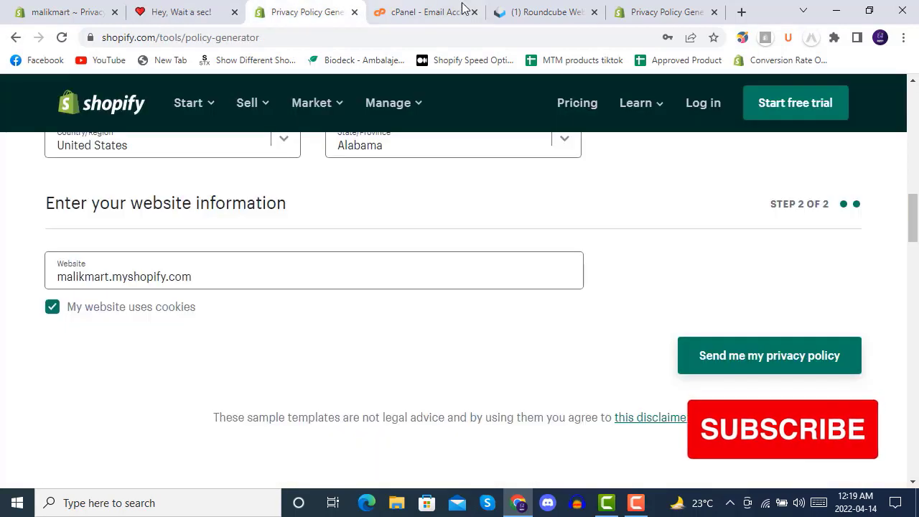
{"action": "left_click", "coordinate": [768, 354]}
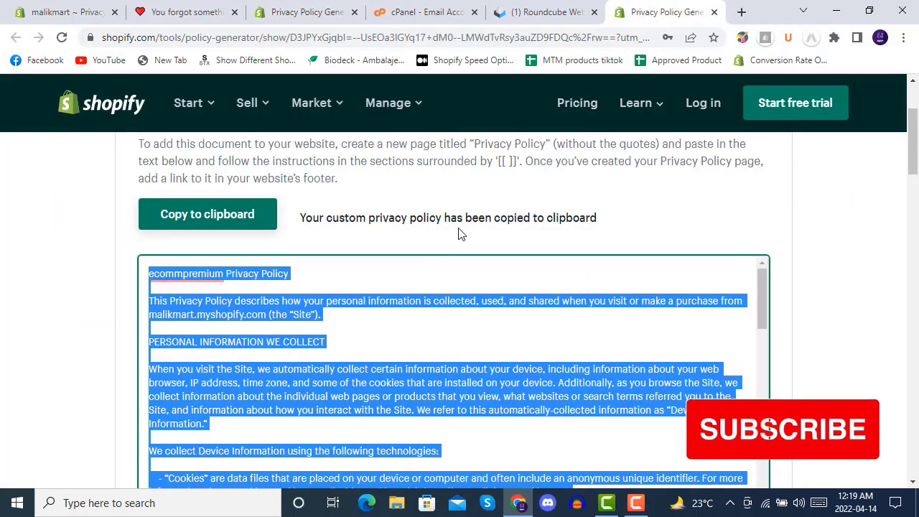